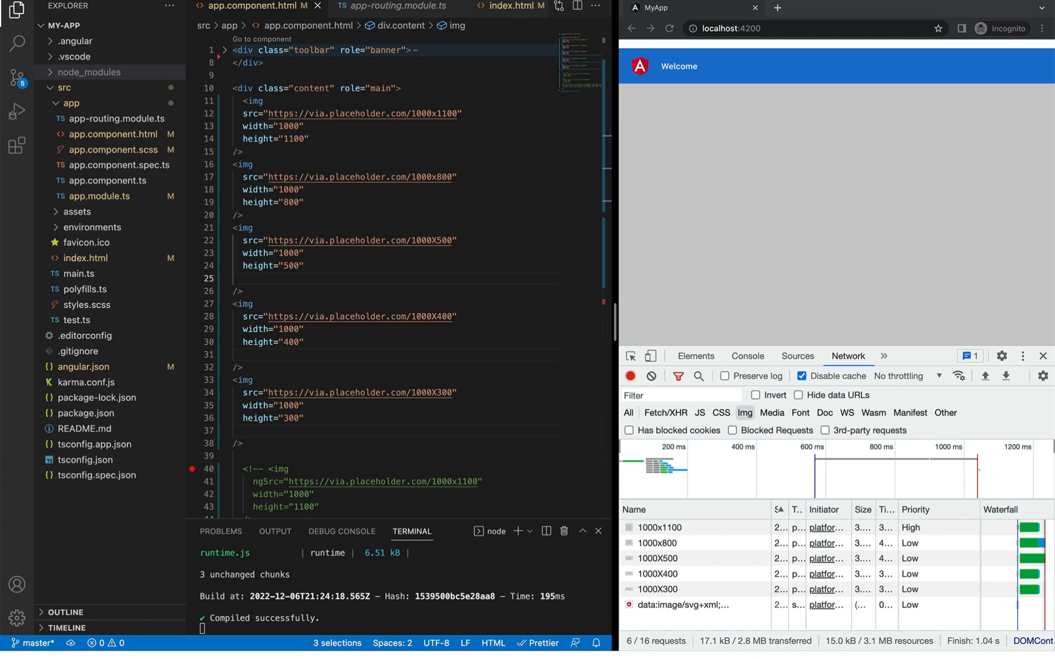
mouse_move(56, 197)
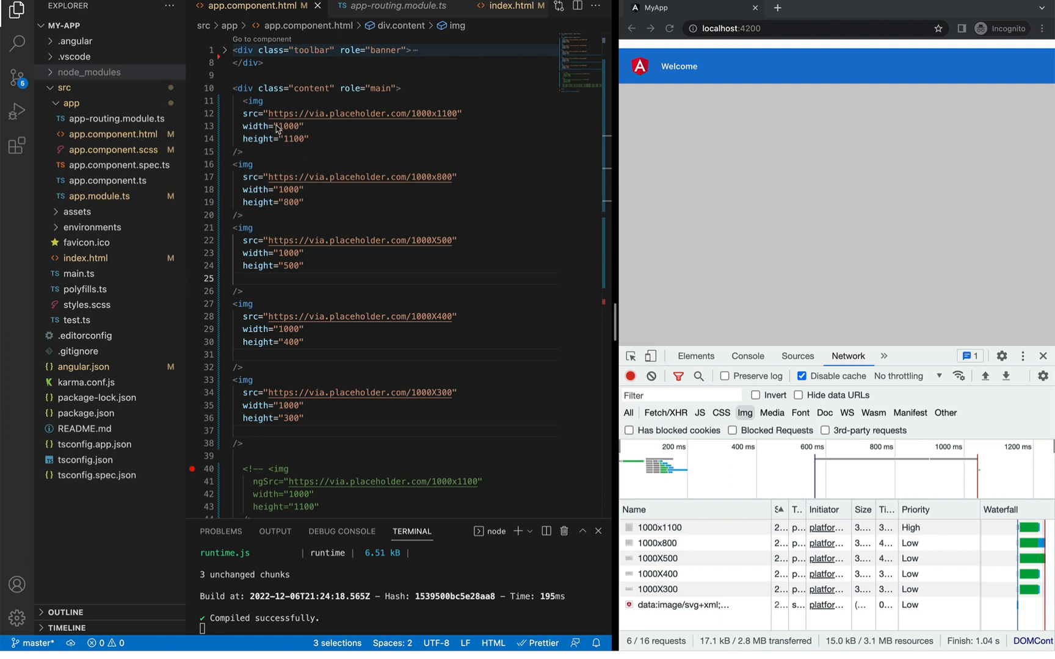
mouse_move(341, 388)
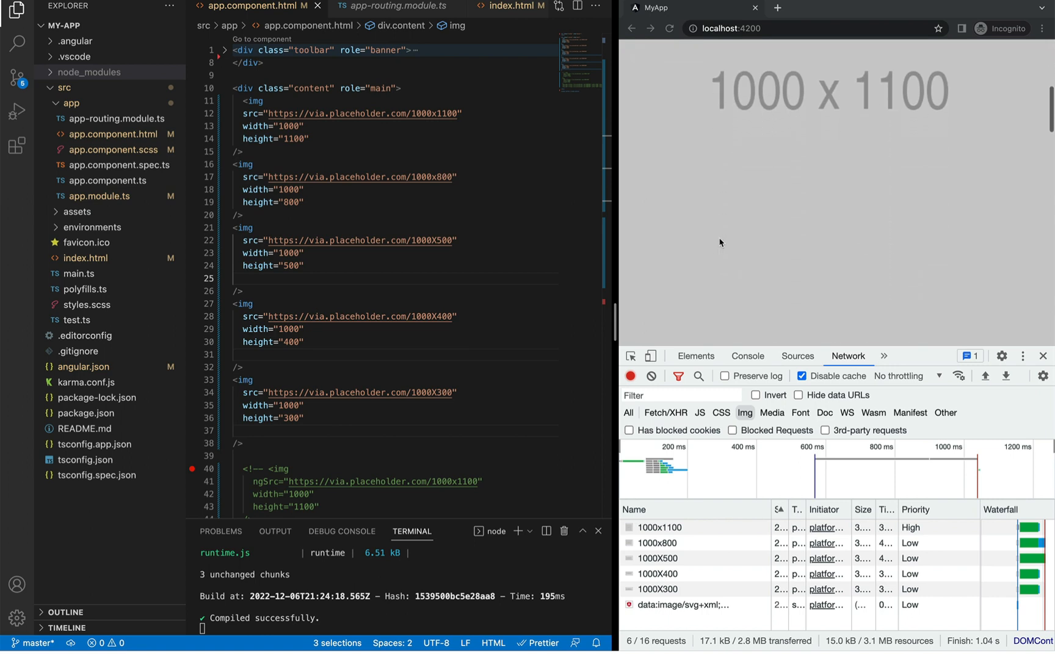
Add loading="lazy" to the 1000x500, 1000x400 and 1000x300 images, then scroll the reloaded app to verify
scroll("down", 3)
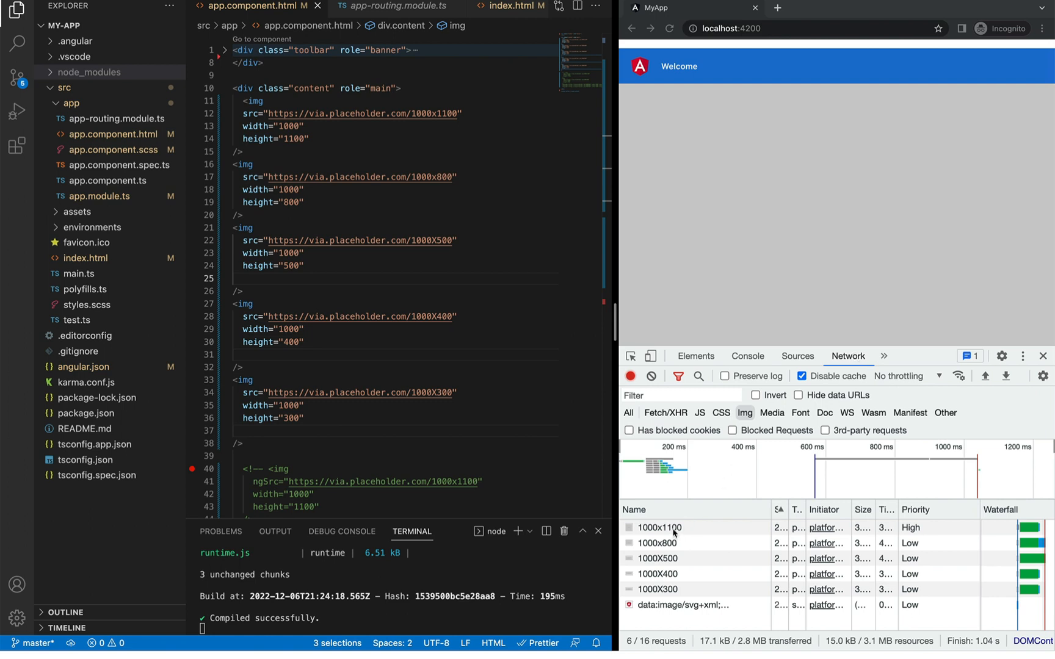
mouse_move(655, 530)
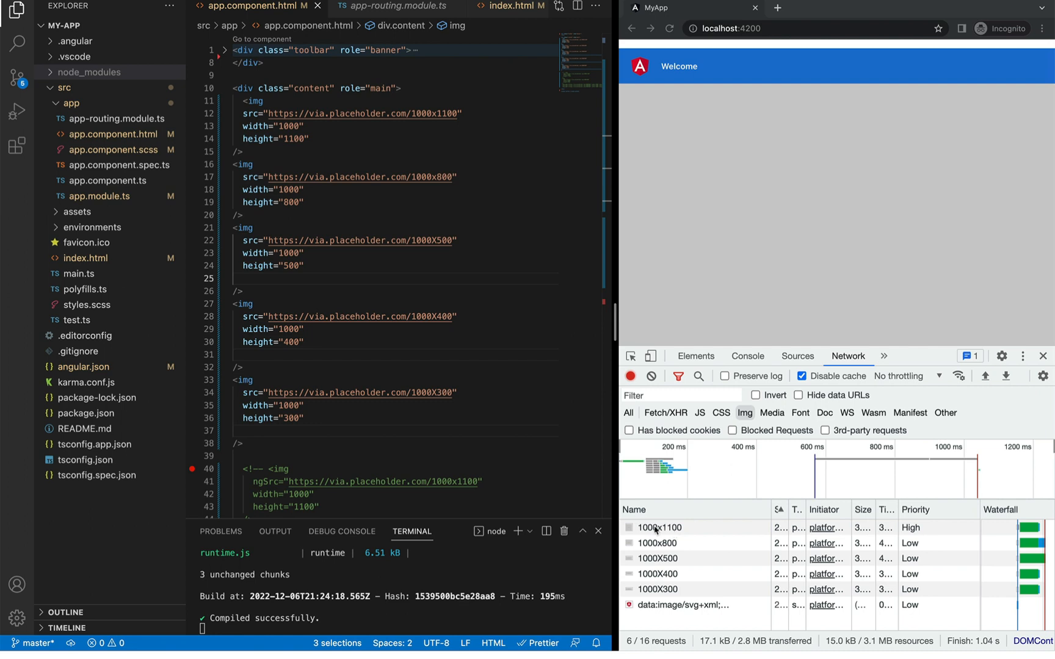
mouse_move(666, 594)
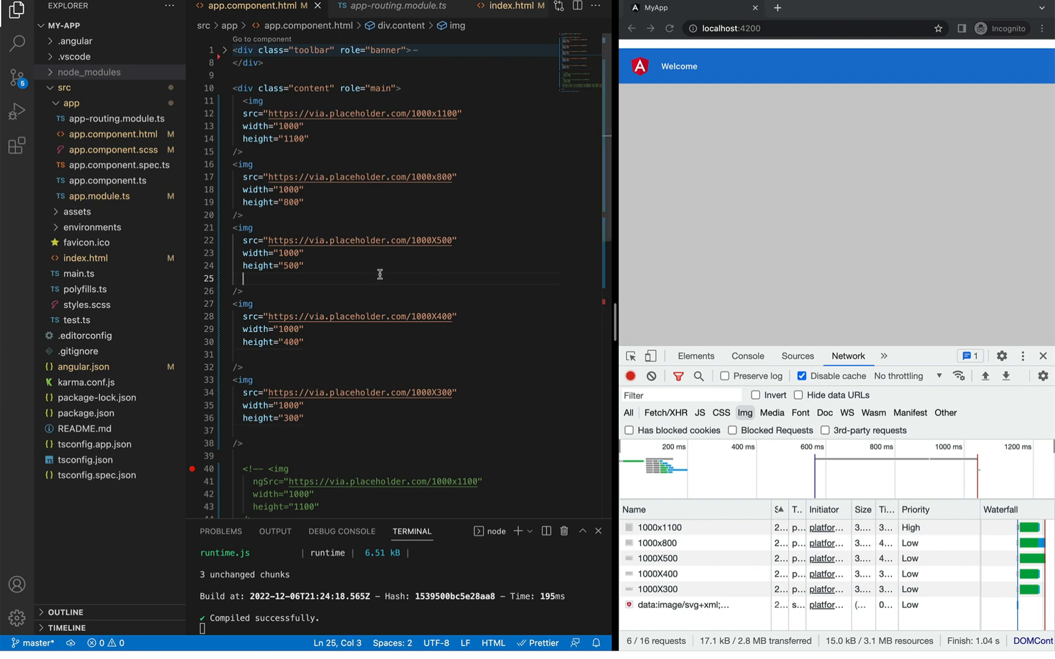
type("loading=\"lazy\"")
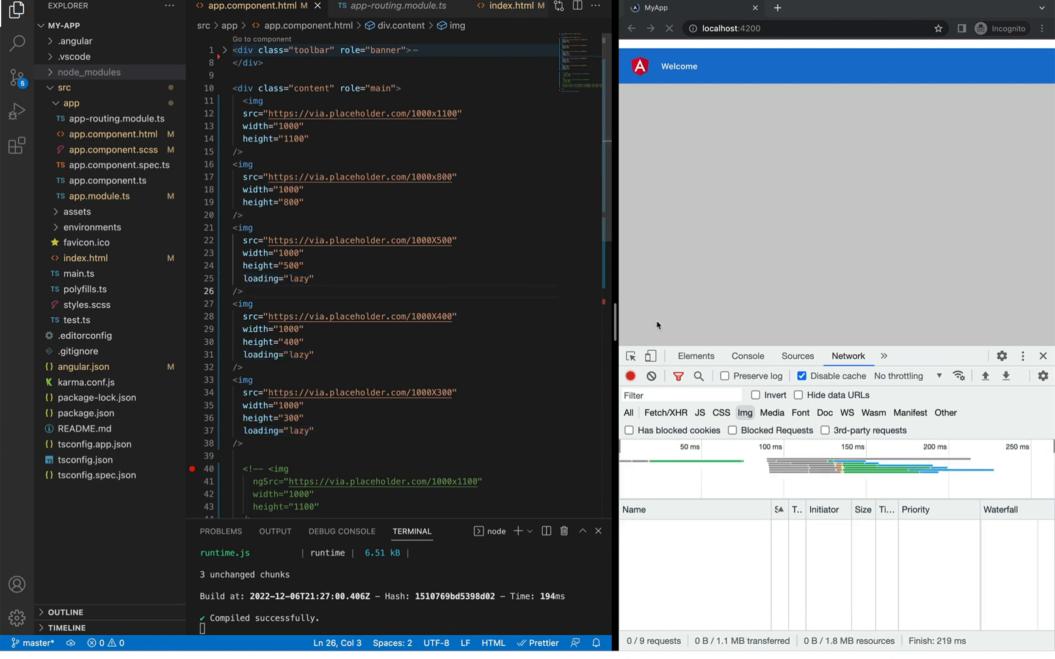
left_click(670, 28)
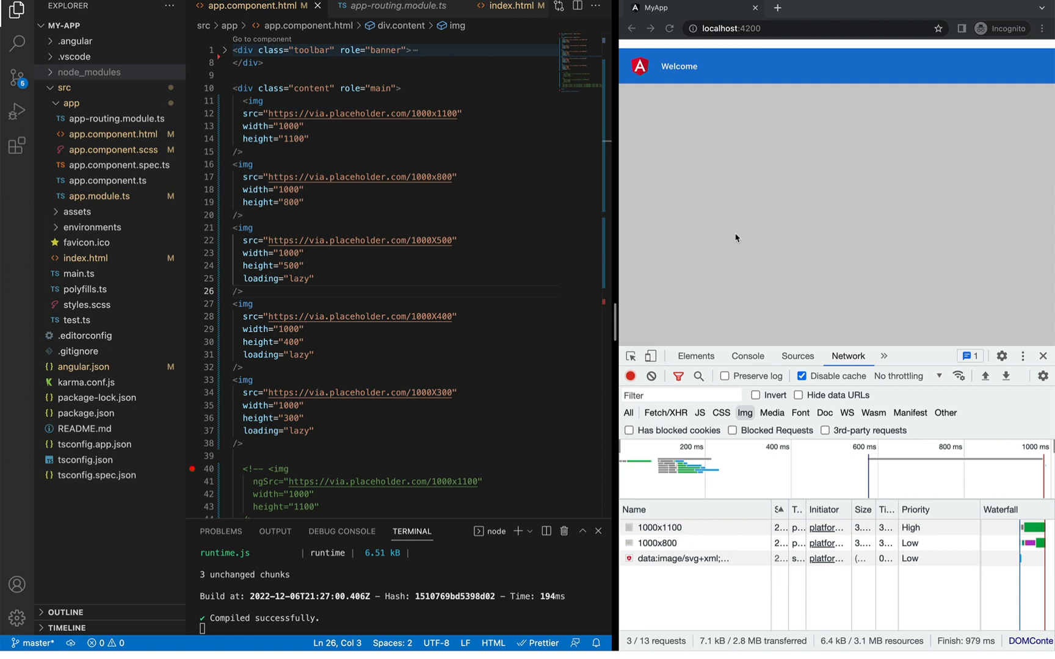
mouse_move(719, 249)
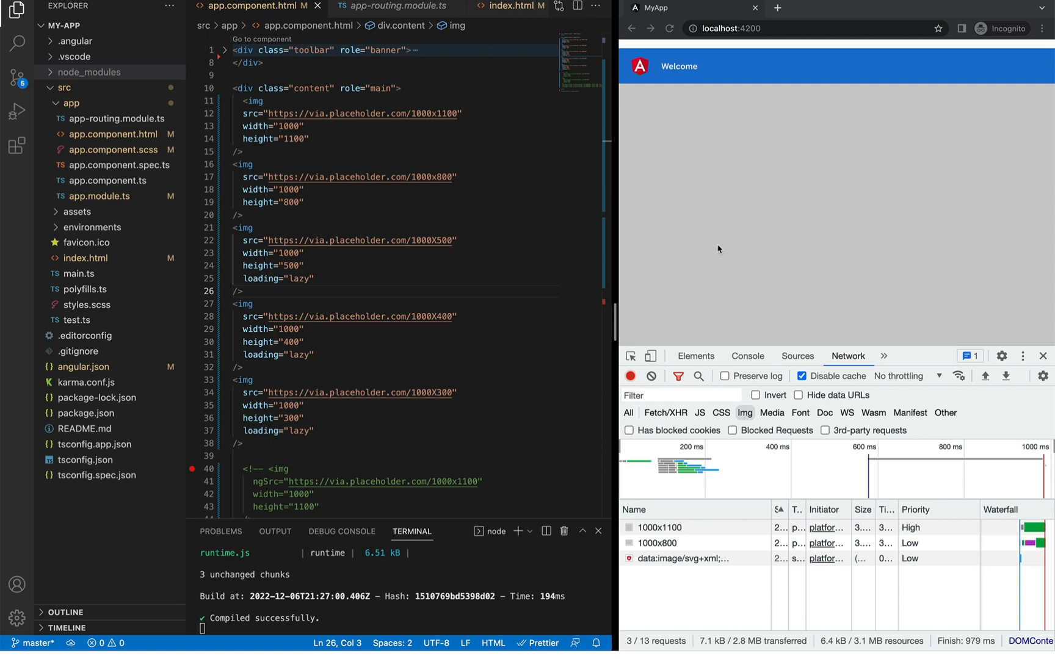
mouse_move(756, 249)
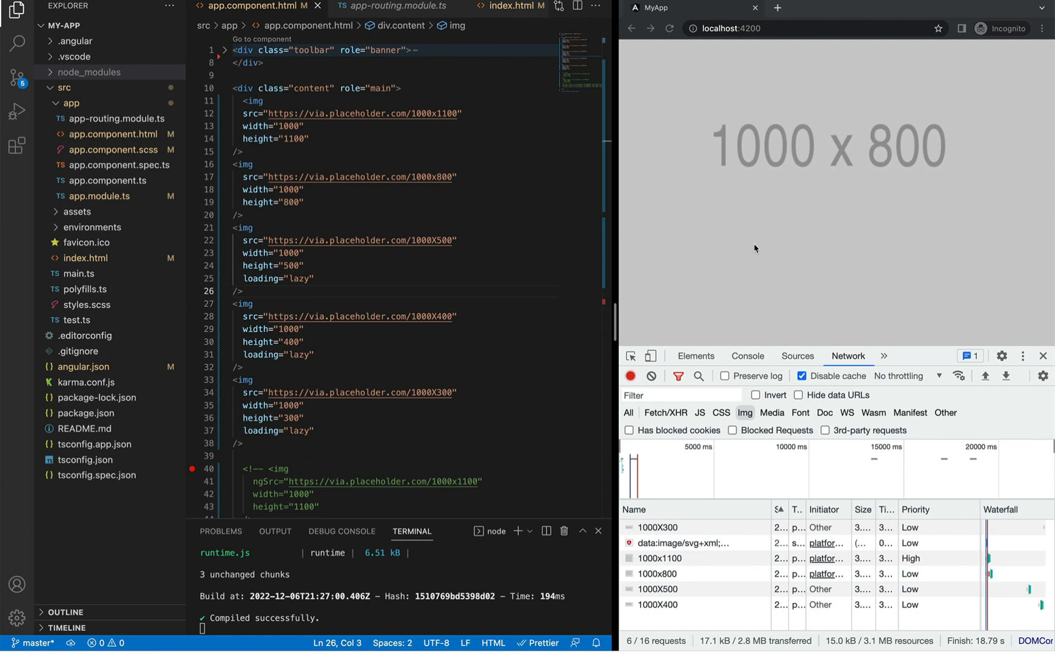
scroll("down", 3)
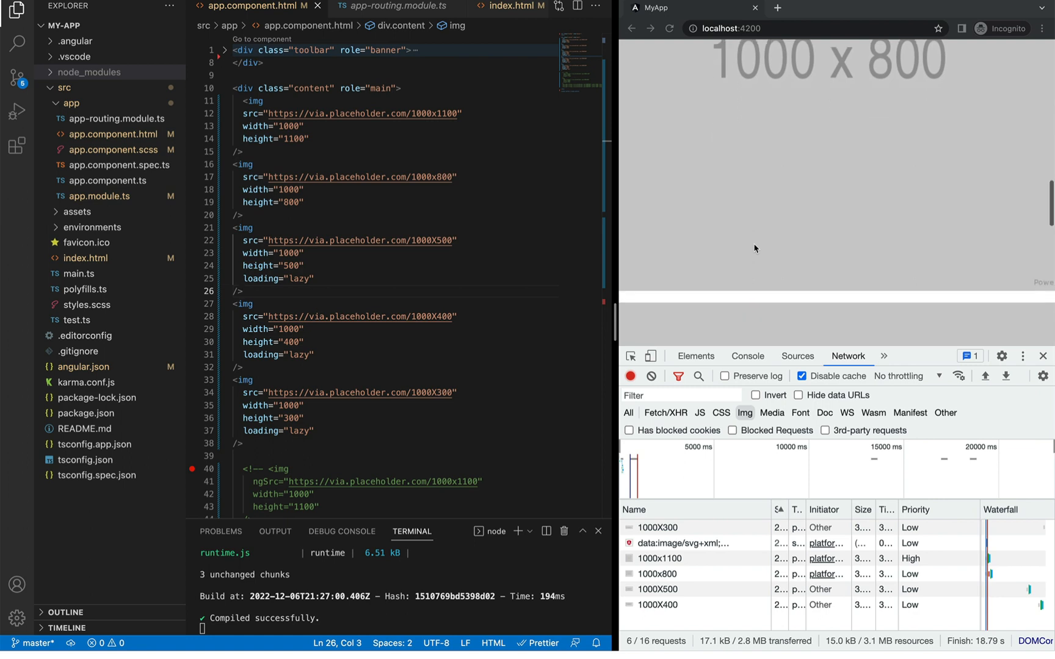
scroll("down", 3)
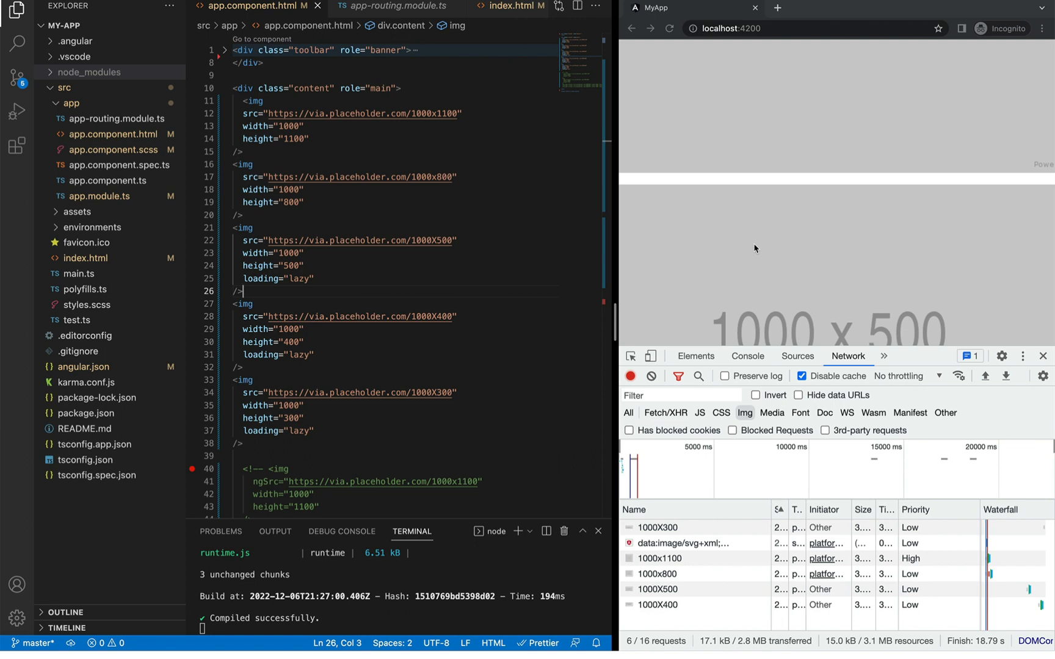
scroll("down", 3)
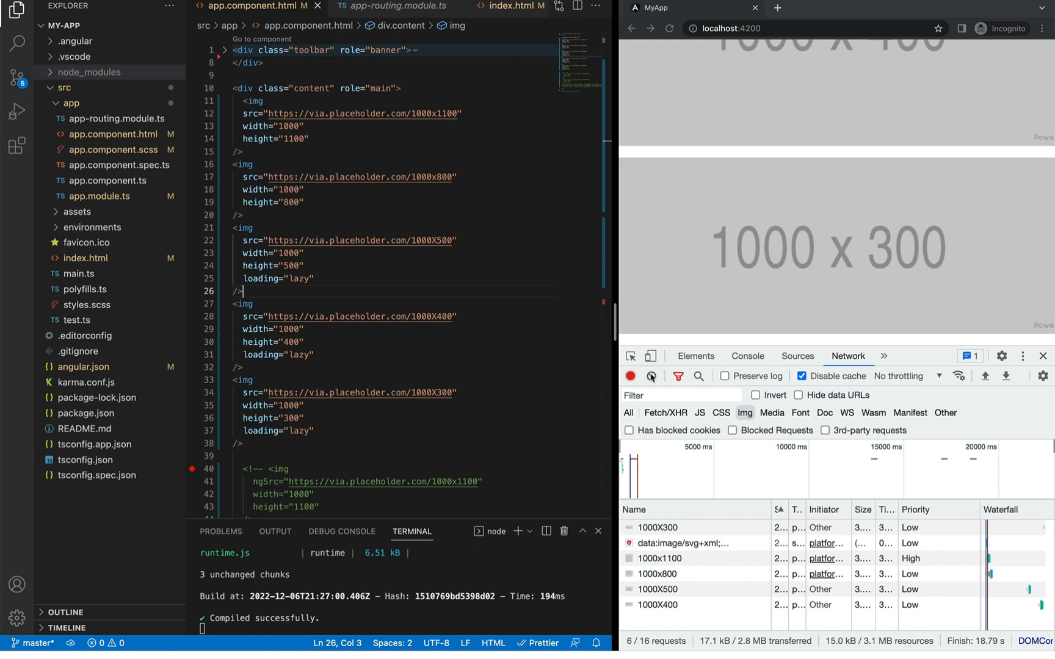
Clear the Network log and reload so only the 1000x1100 and 1000x800 images are requested
left_click(668, 28)
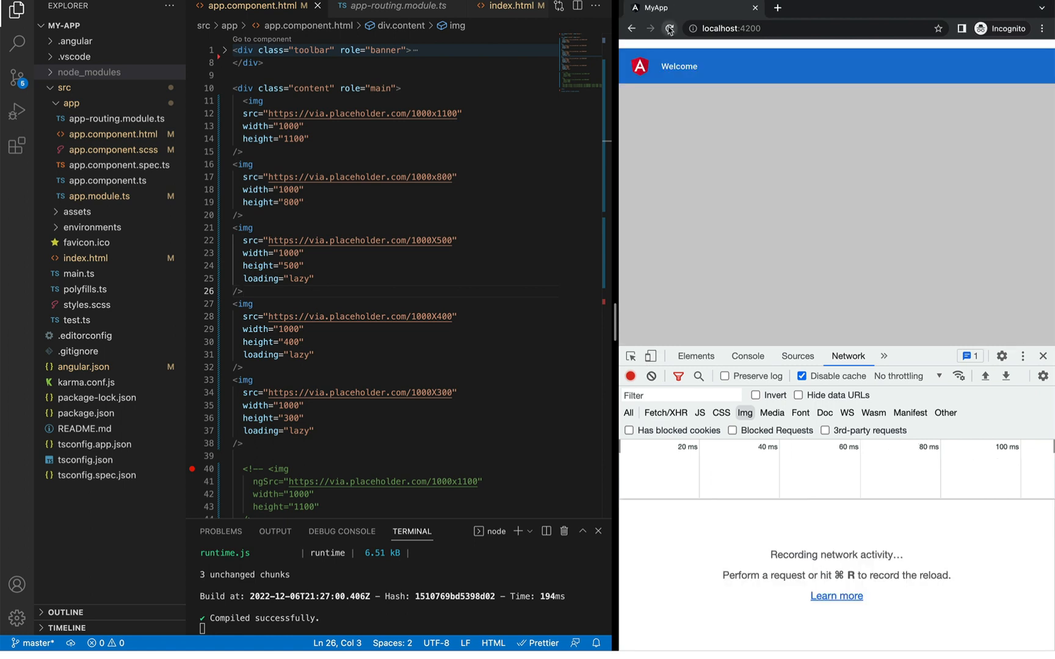
left_click(669, 28)
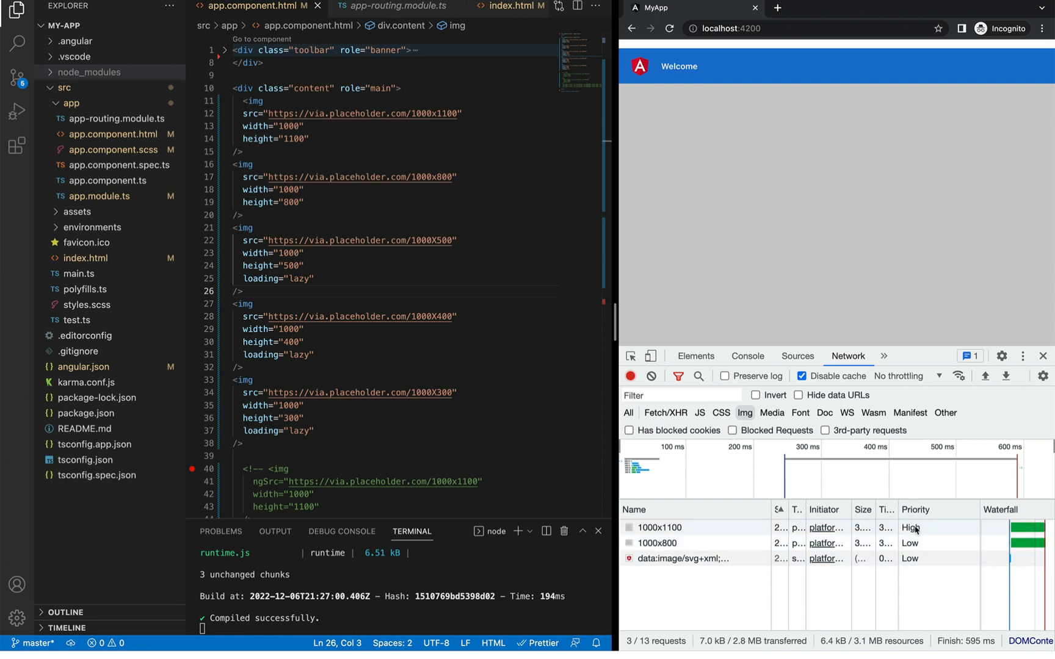
mouse_move(925, 576)
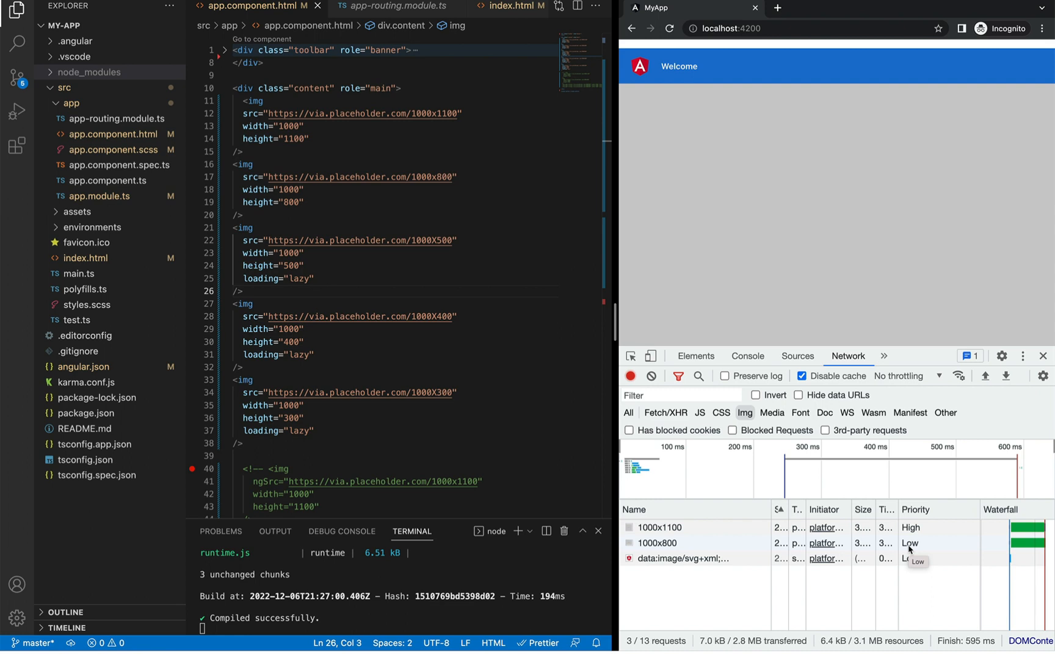
mouse_move(800, 568)
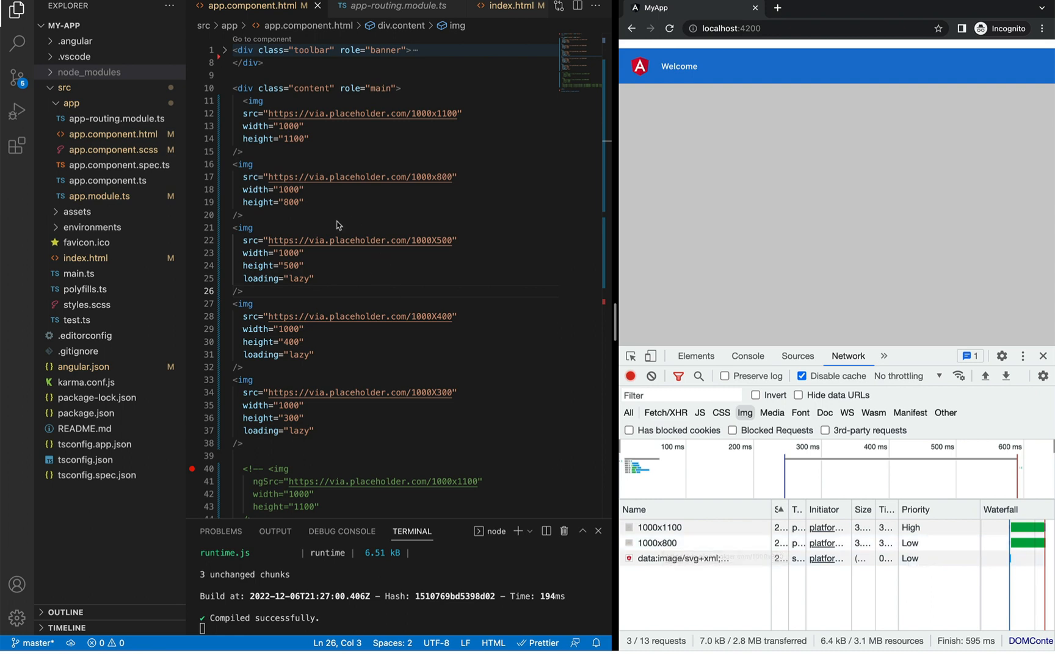
mouse_move(330, 207)
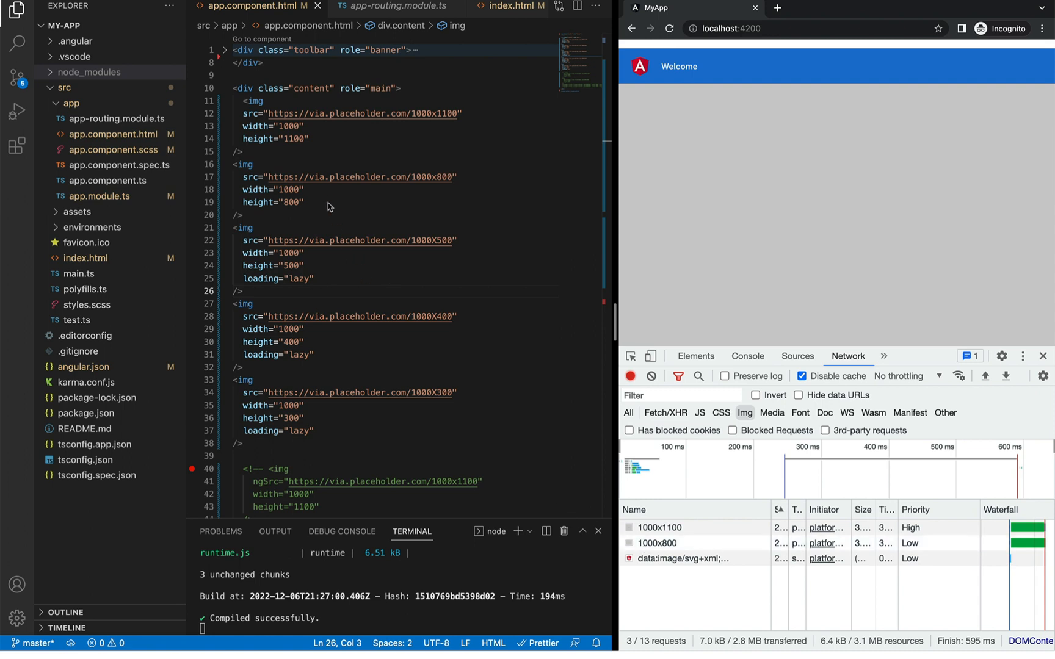
Add fetchPriority="high" to the 1000x800 image, then clear the log and reload to confirm High priority
type("fetchPriority=\"high\"")
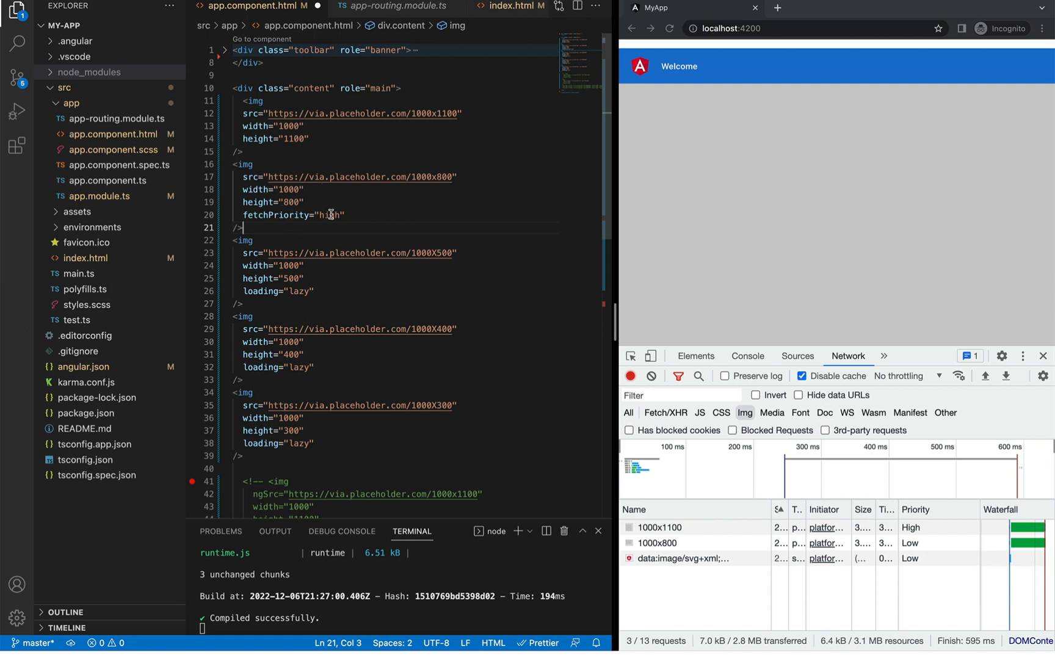
left_click(669, 28)
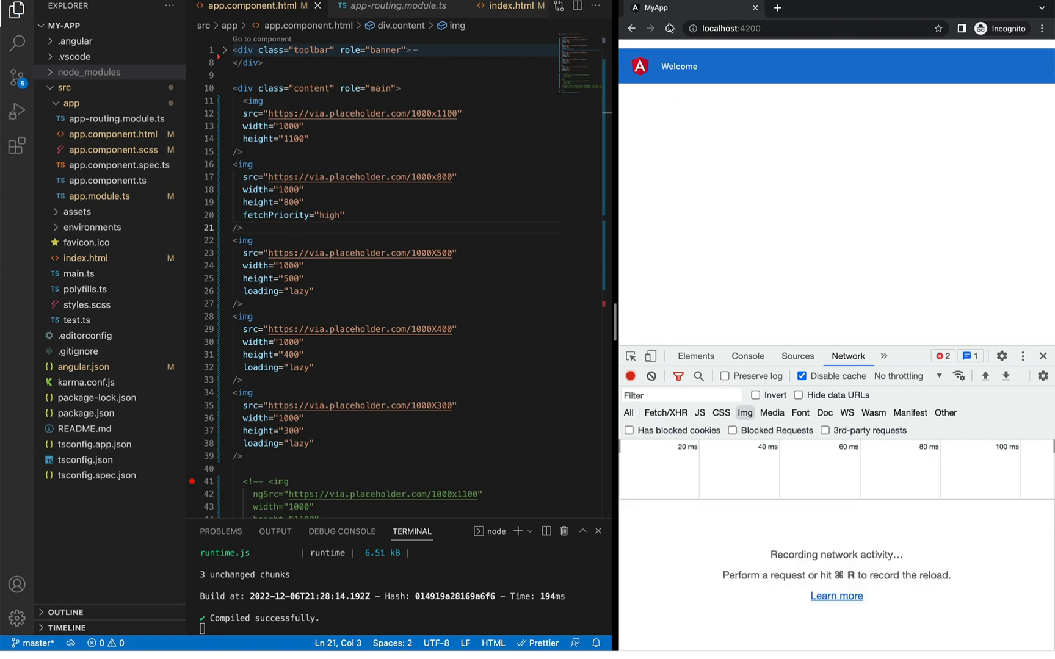
left_click(669, 29)
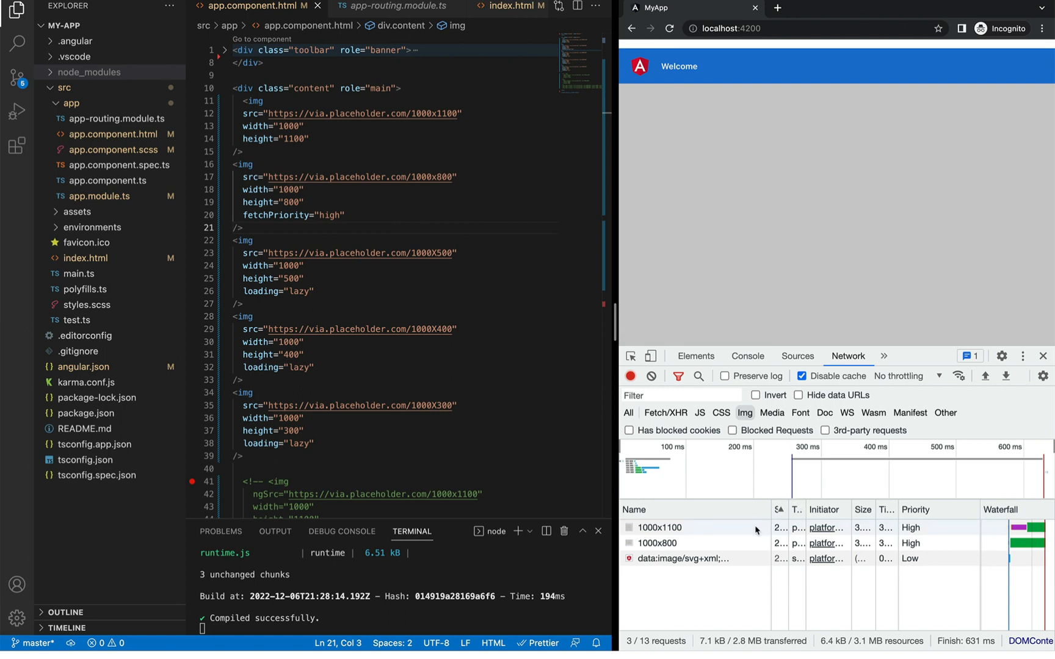
mouse_move(704, 542)
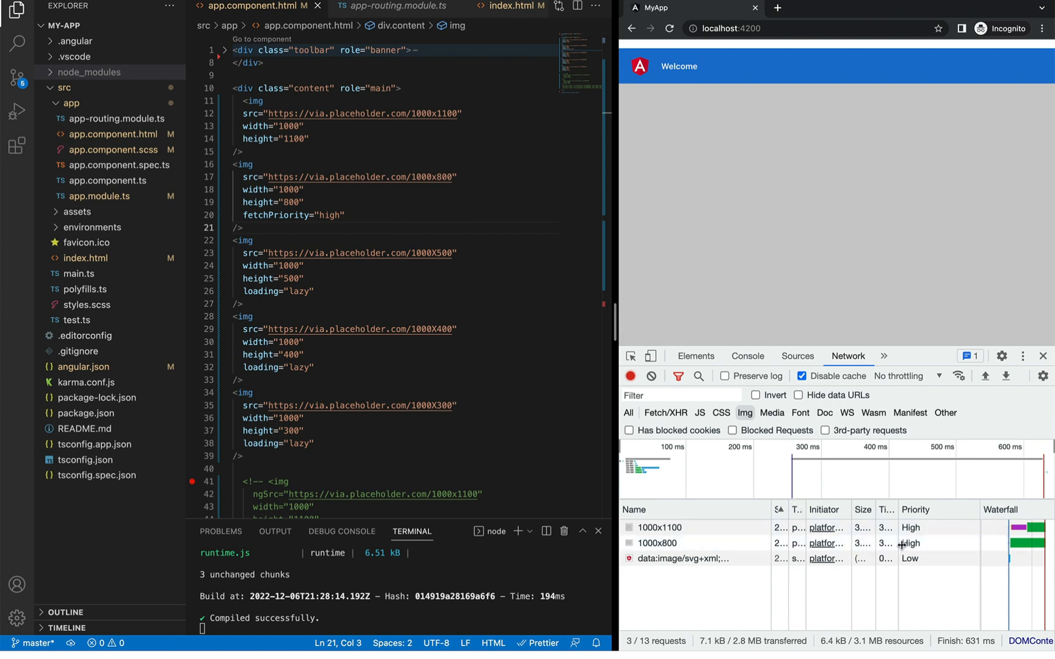
mouse_move(908, 546)
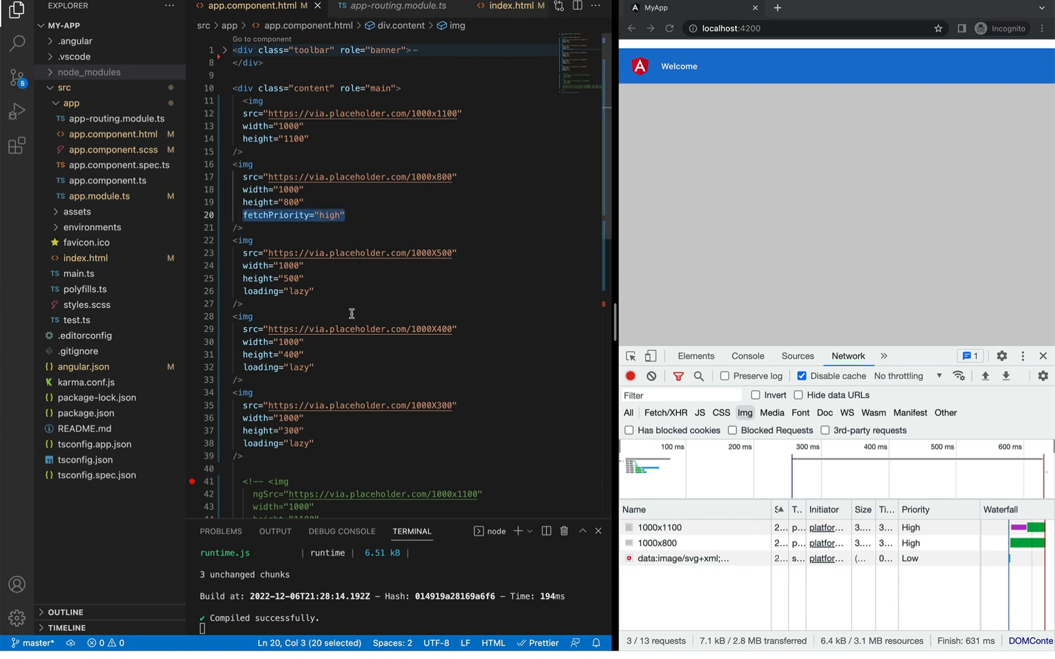
mouse_move(254, 117)
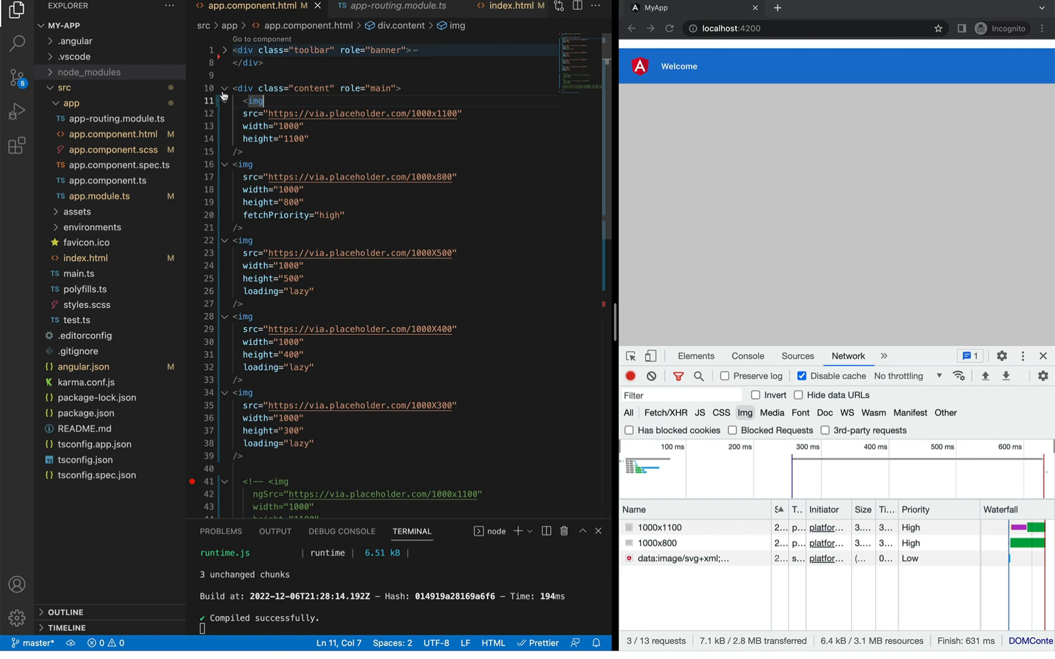
Deselect the ngSrc img block and save app.component.html to trigger the rebuild
scroll("down", 3)
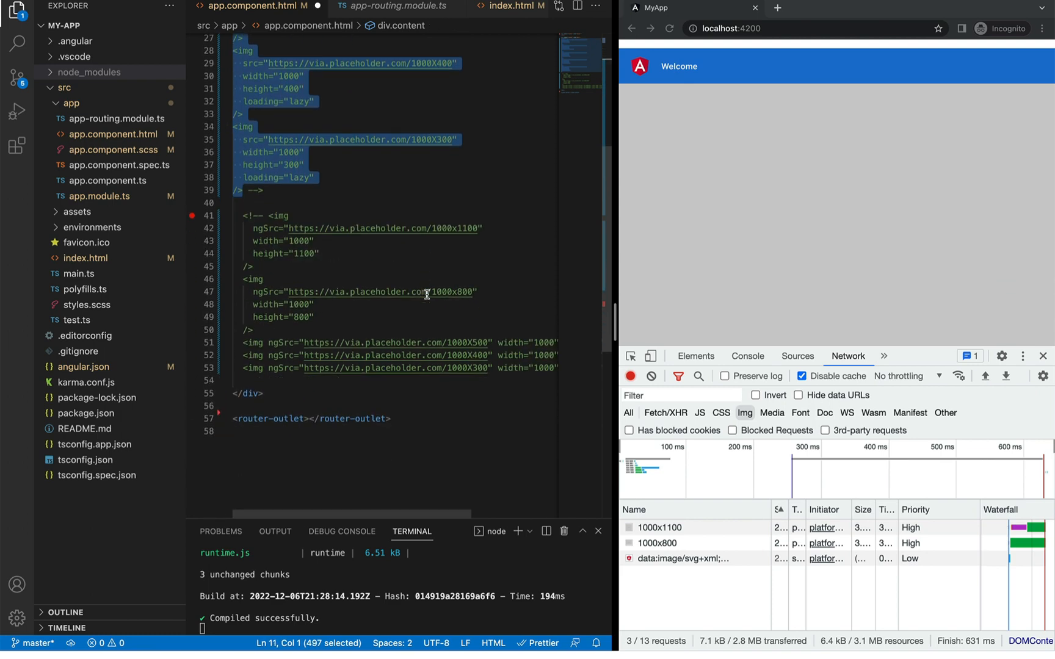
left_click(276, 381)
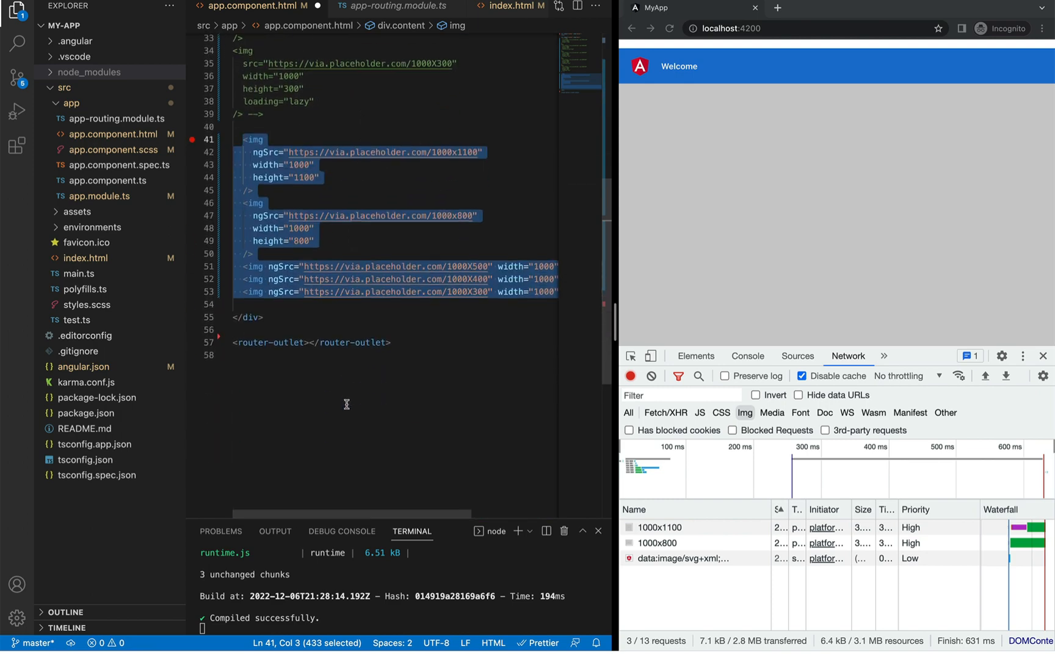
left_click(316, 241)
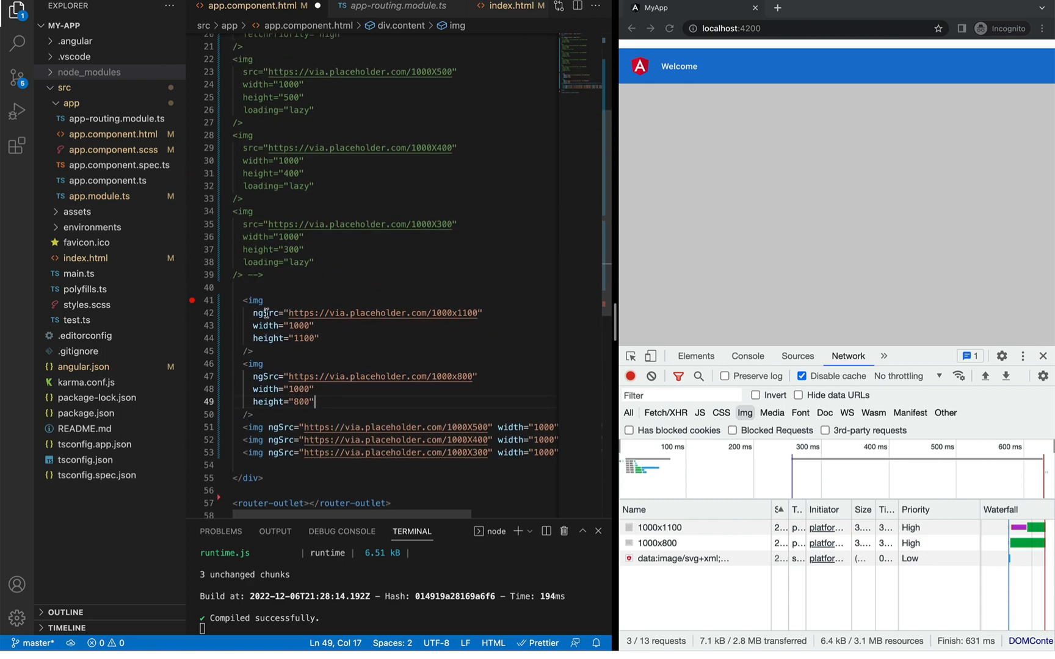
double_click(265, 314)
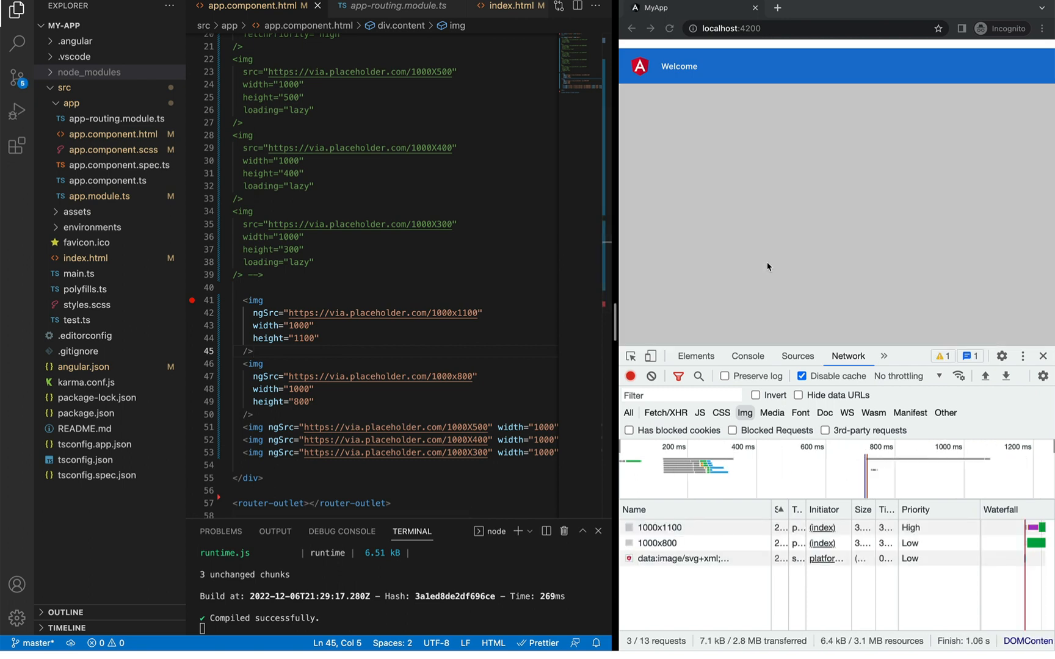
mouse_move(764, 291)
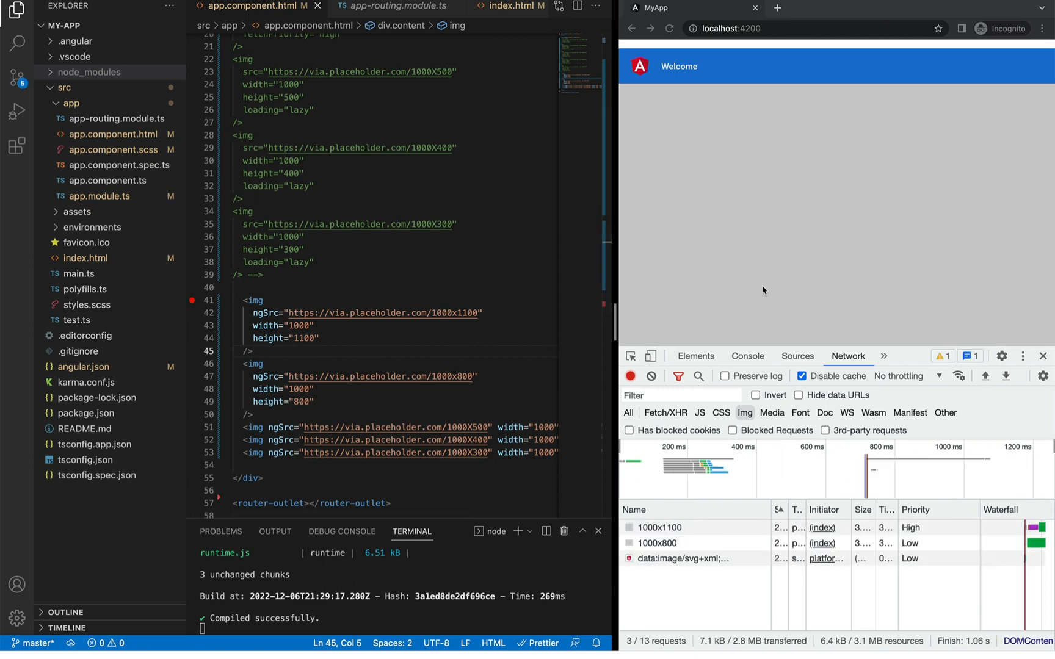
mouse_move(659, 558)
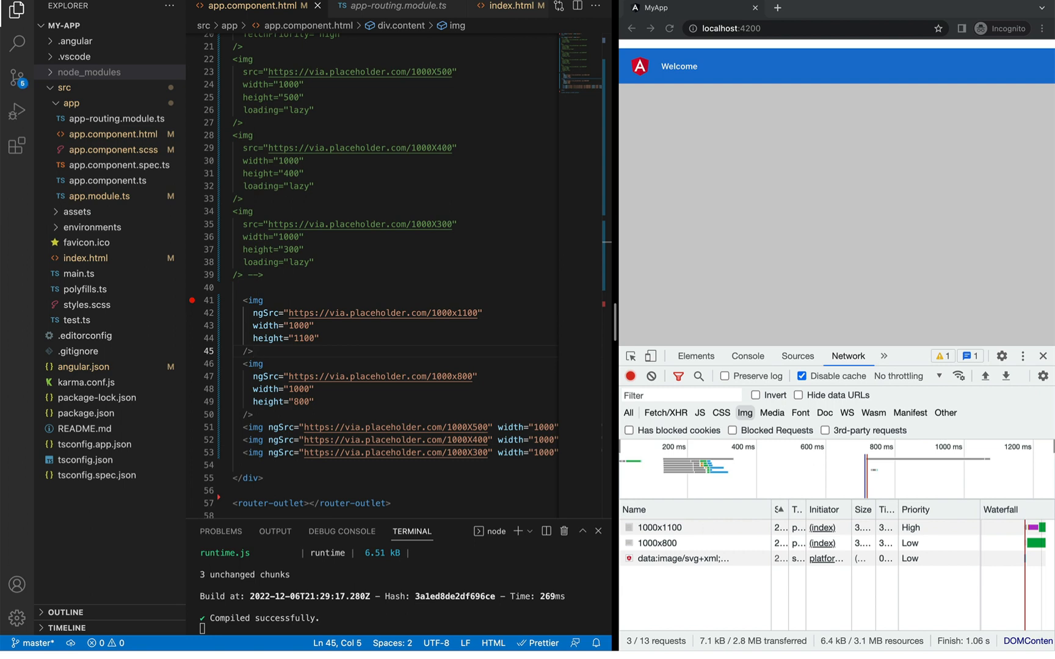
mouse_move(737, 515)
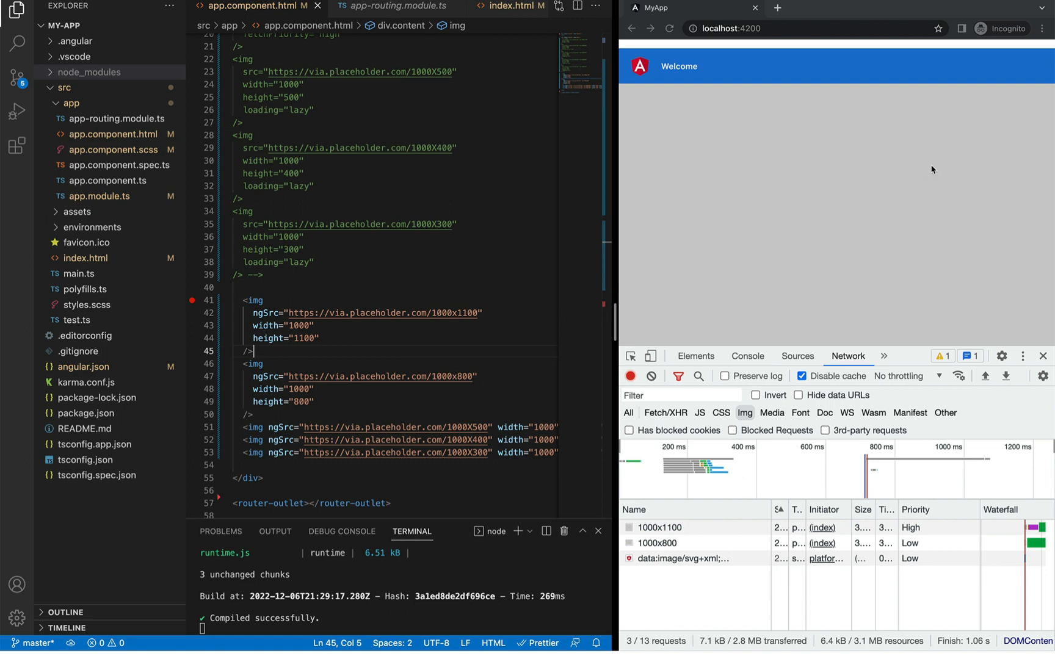
mouse_move(772, 193)
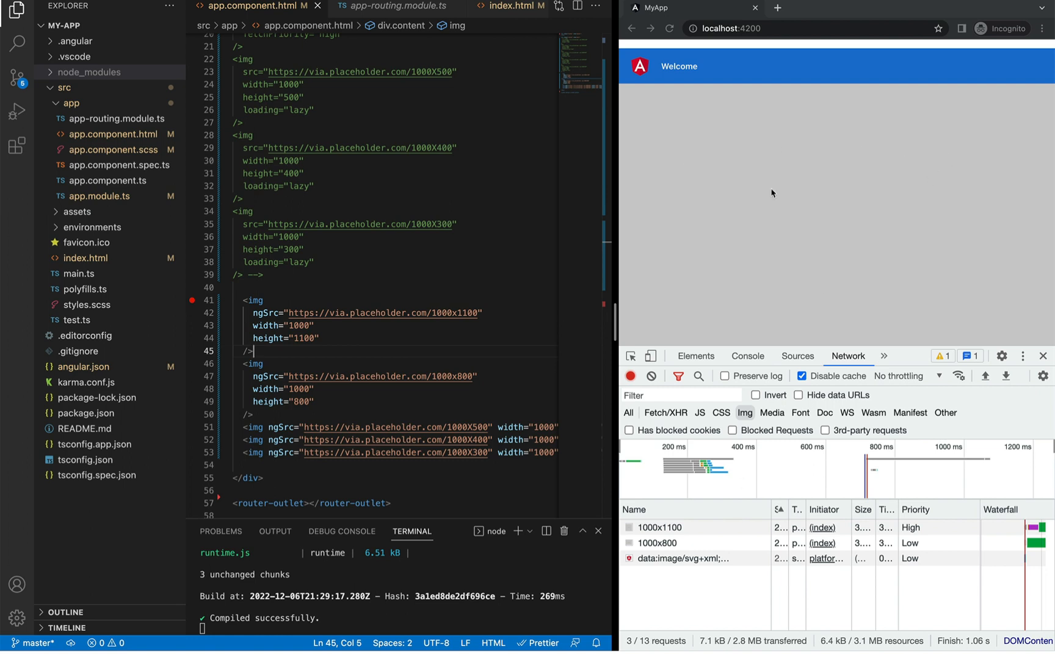
mouse_move(782, 202)
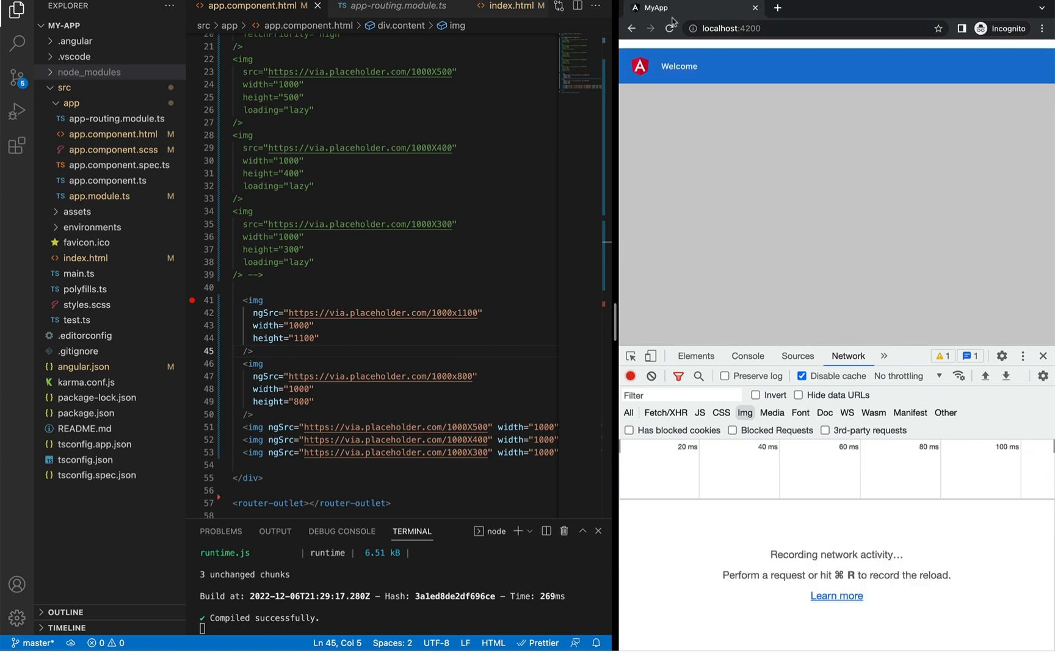
Reload the app to show the 1000x1100 and 1000x800 images at Low priority
left_click(667, 28)
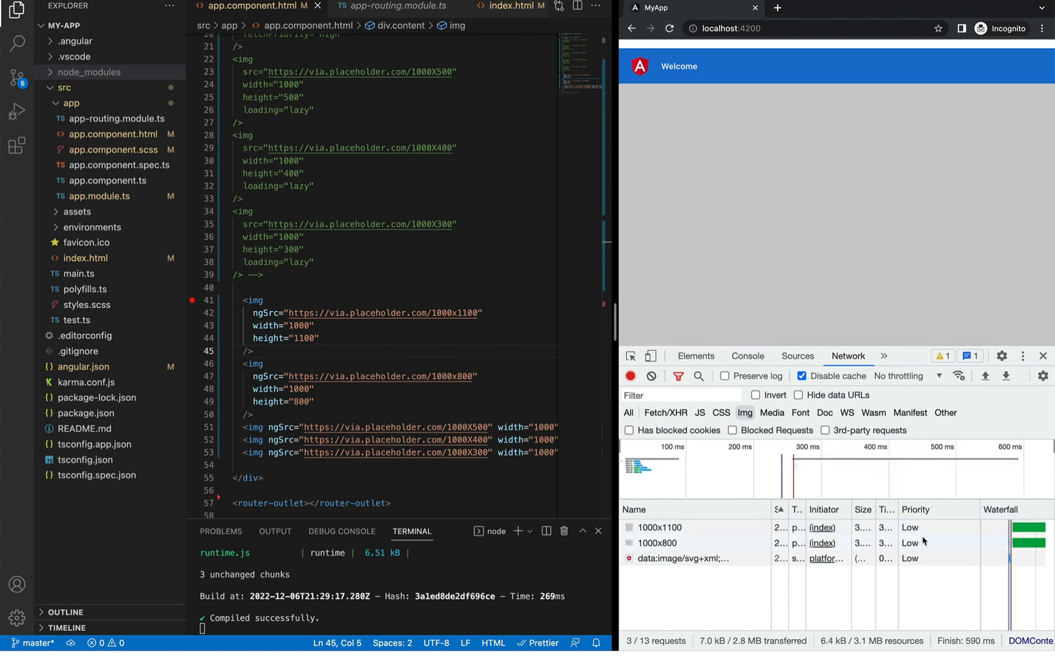
mouse_move(682, 536)
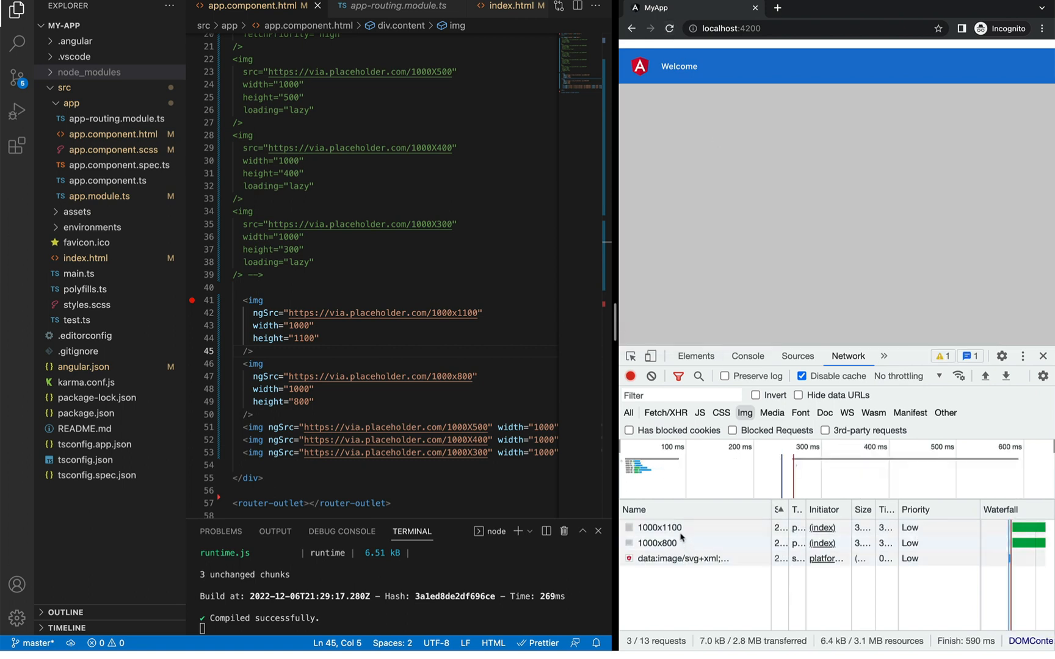
mouse_move(912, 547)
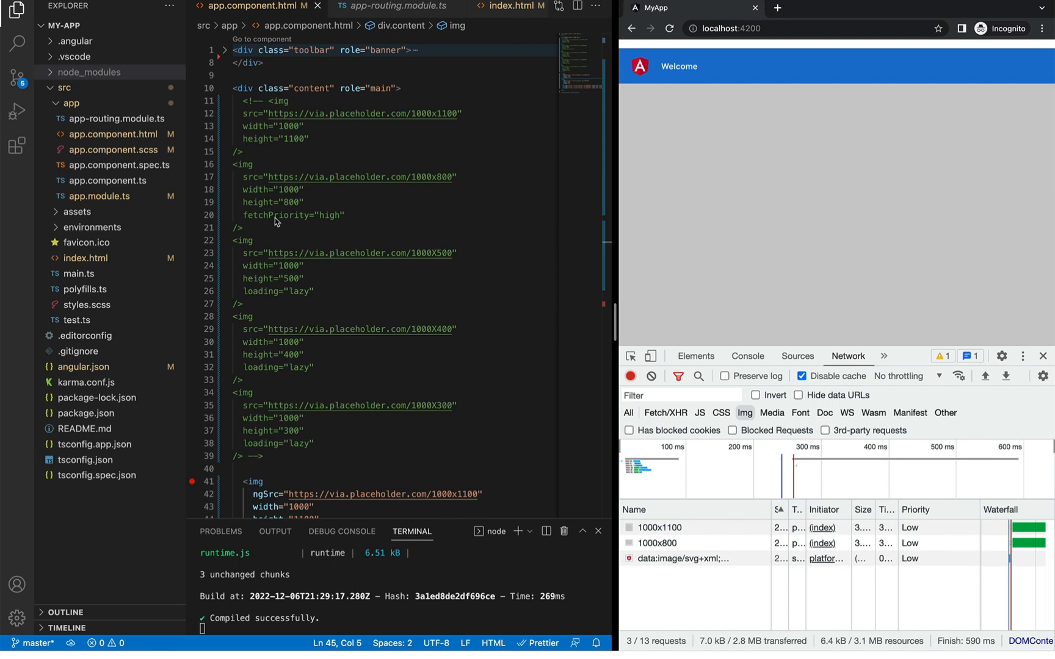
mouse_move(274, 218)
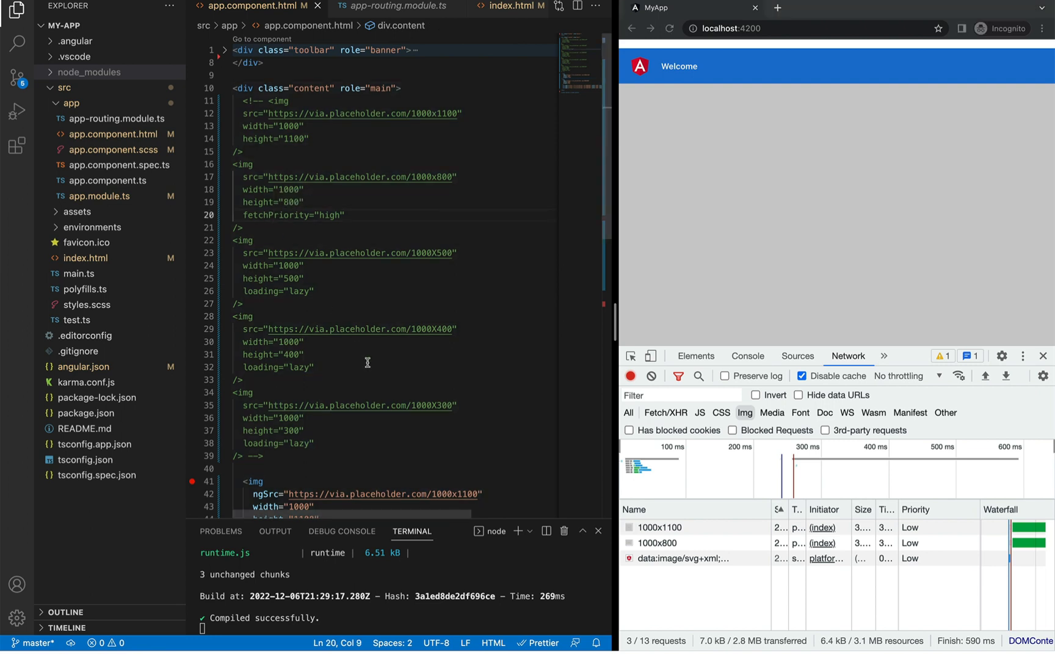
mouse_move(381, 364)
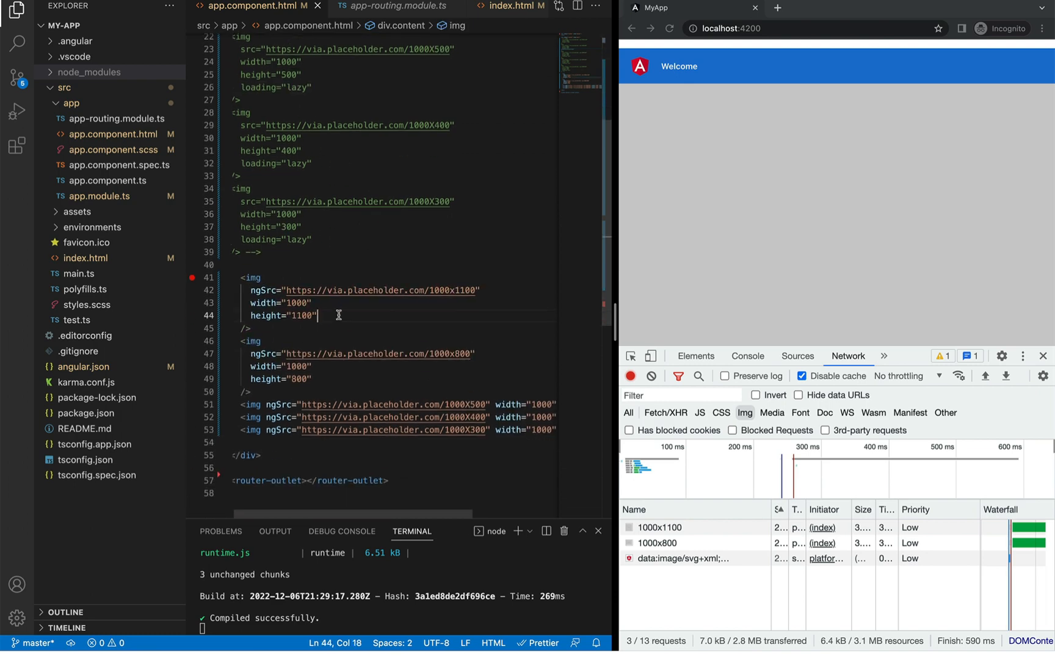
Add the priority attribute after height="1100" on the 1000x1100 ngSrc image
type("priority=\"\"")
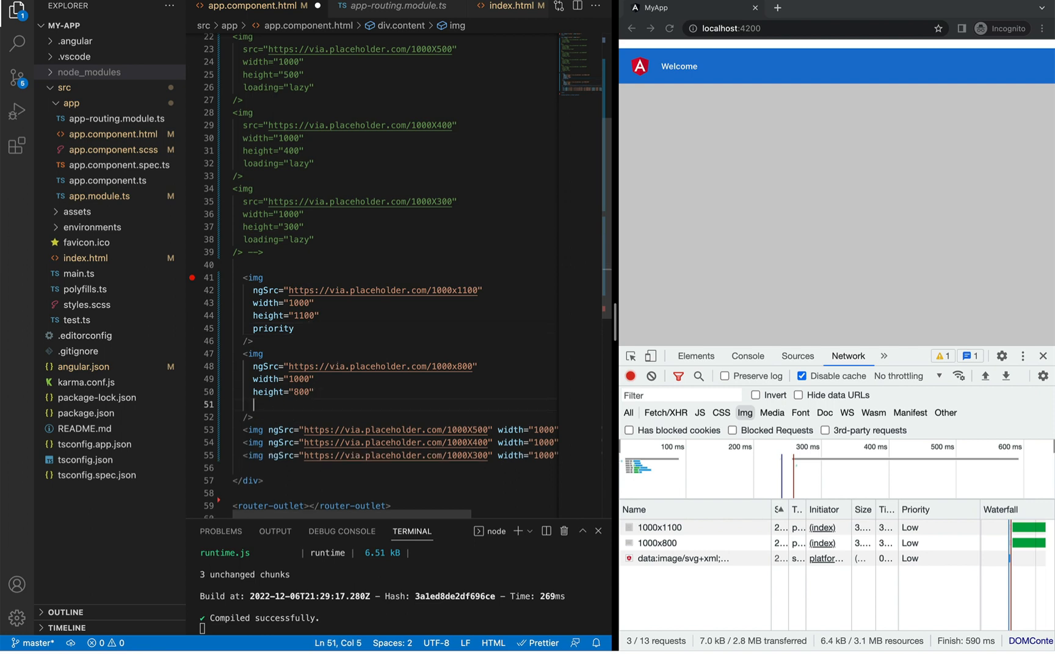
type("priority=\"")
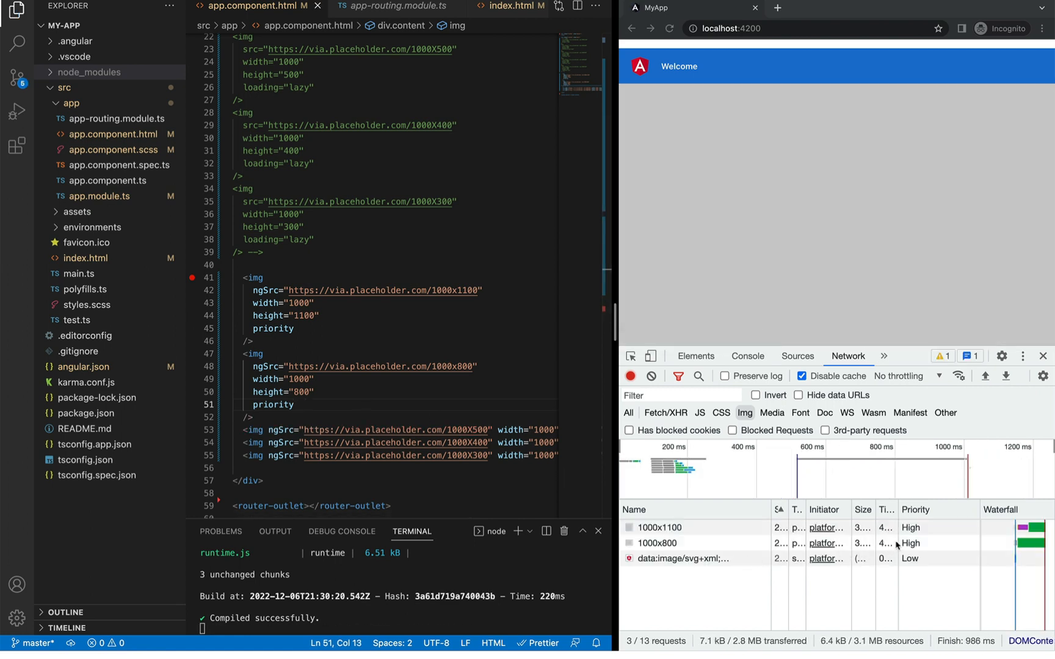
mouse_move(662, 529)
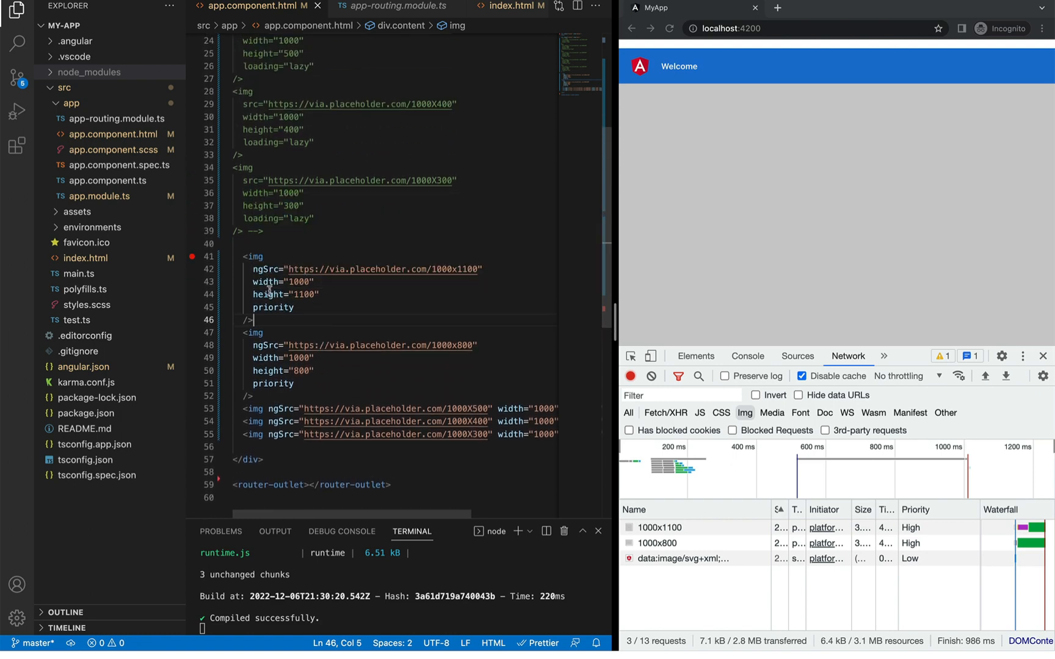
mouse_move(357, 402)
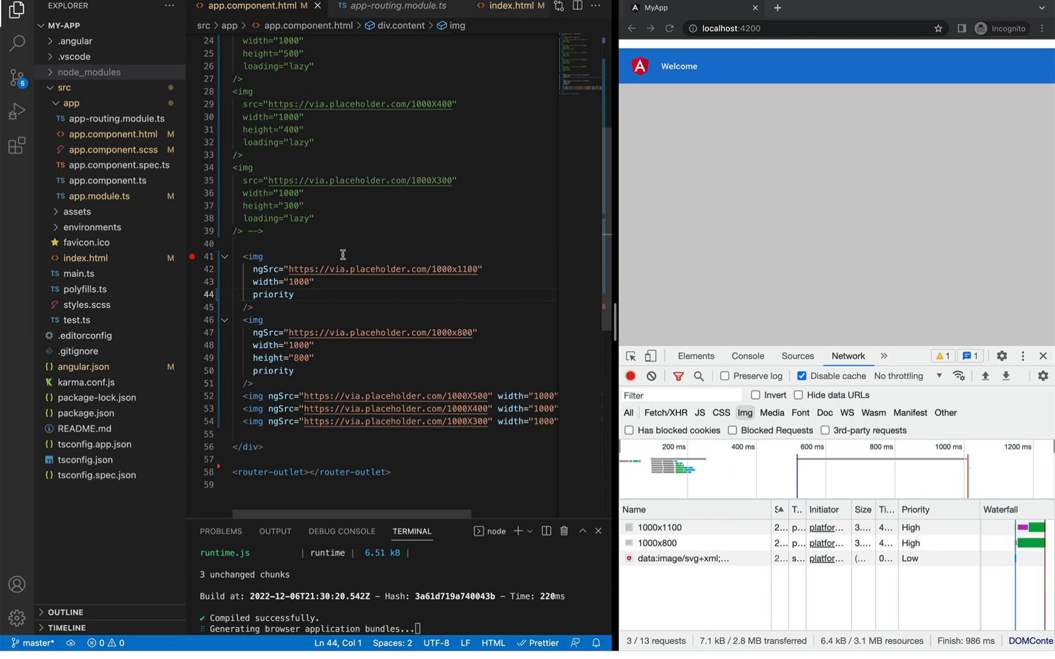
Write the priority ngSrc img tags for 1000x1100 and 1000x800, leaving the first without a height
left_click(748, 356)
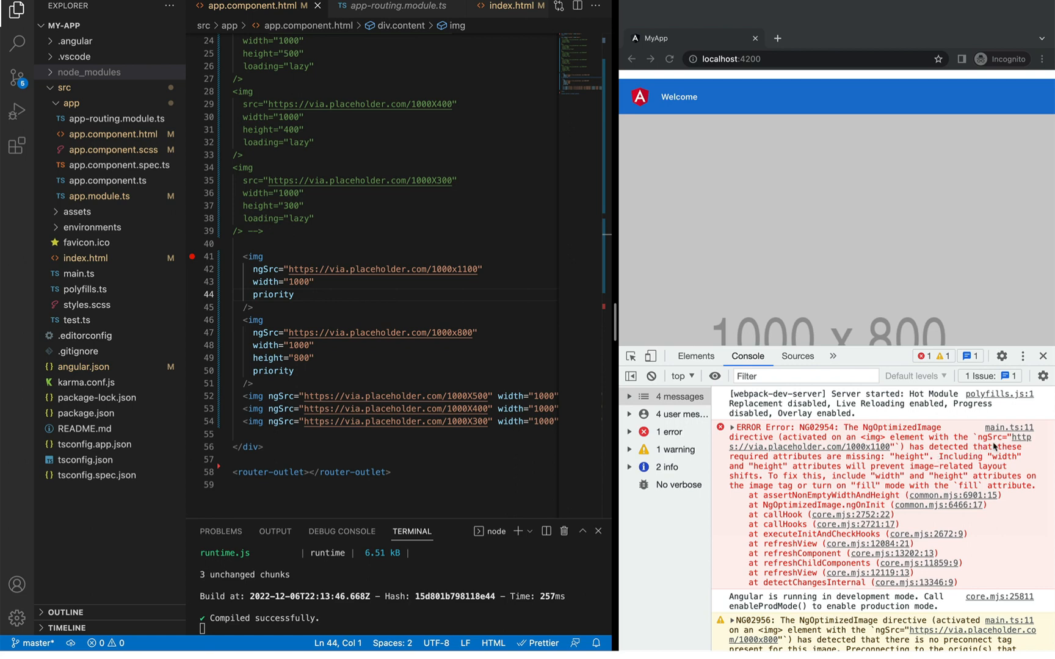
mouse_move(772, 460)
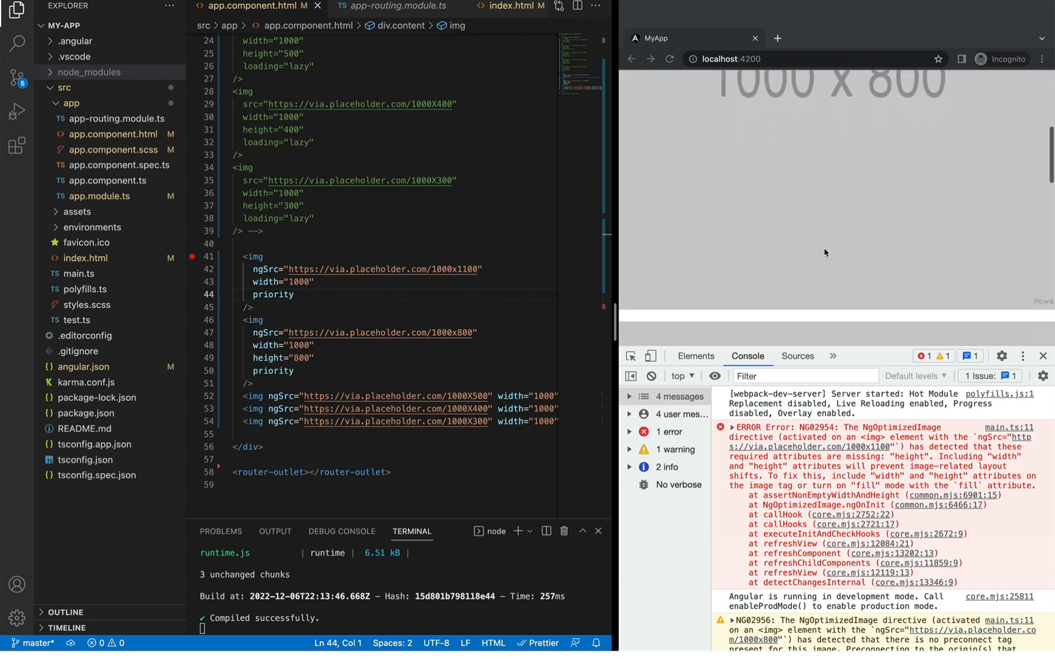
scroll("down", 3)
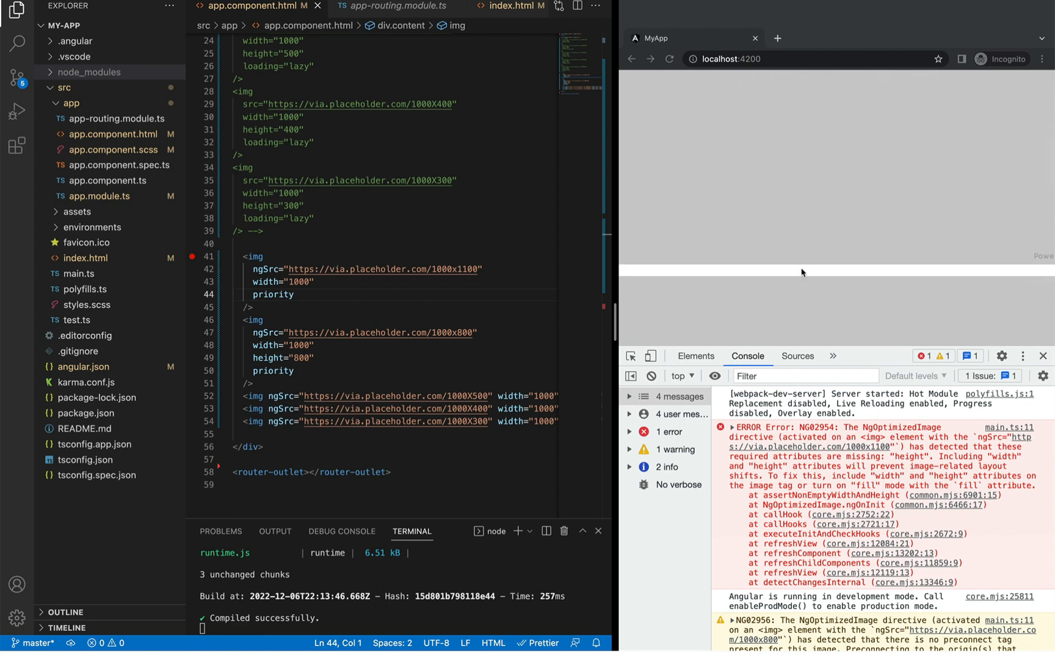
mouse_move(289, 294)
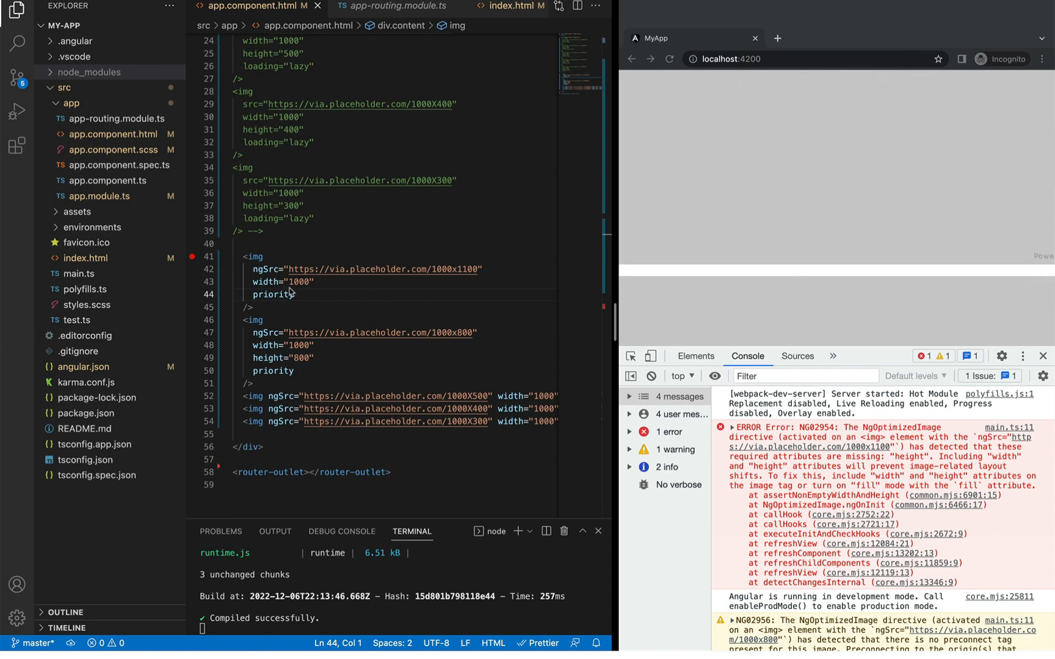
mouse_move(709, 269)
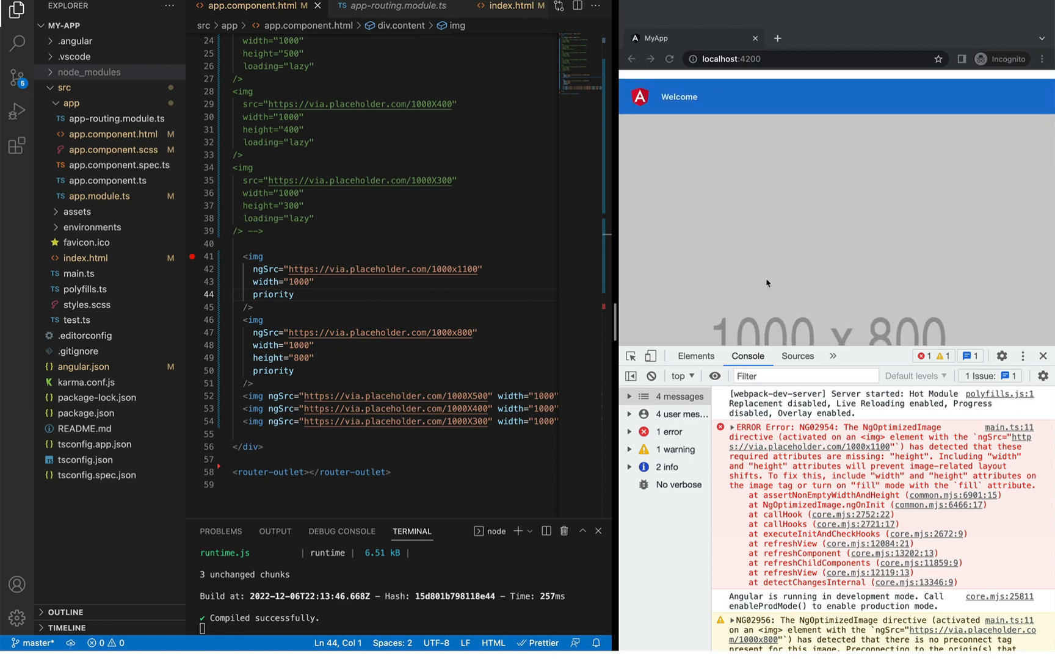
mouse_move(773, 289)
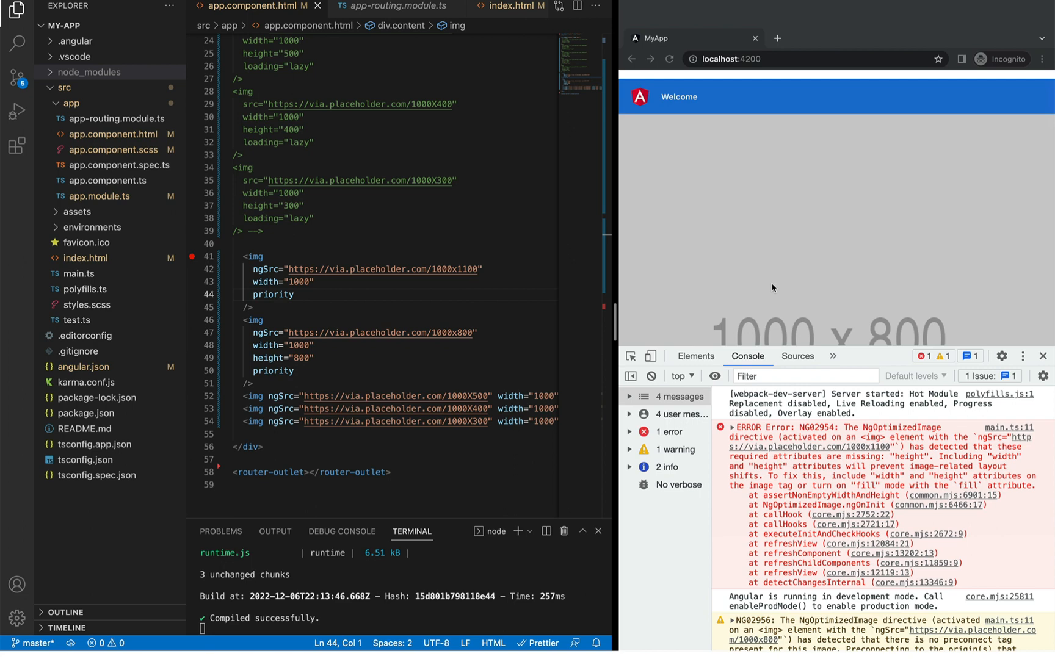
mouse_move(773, 276)
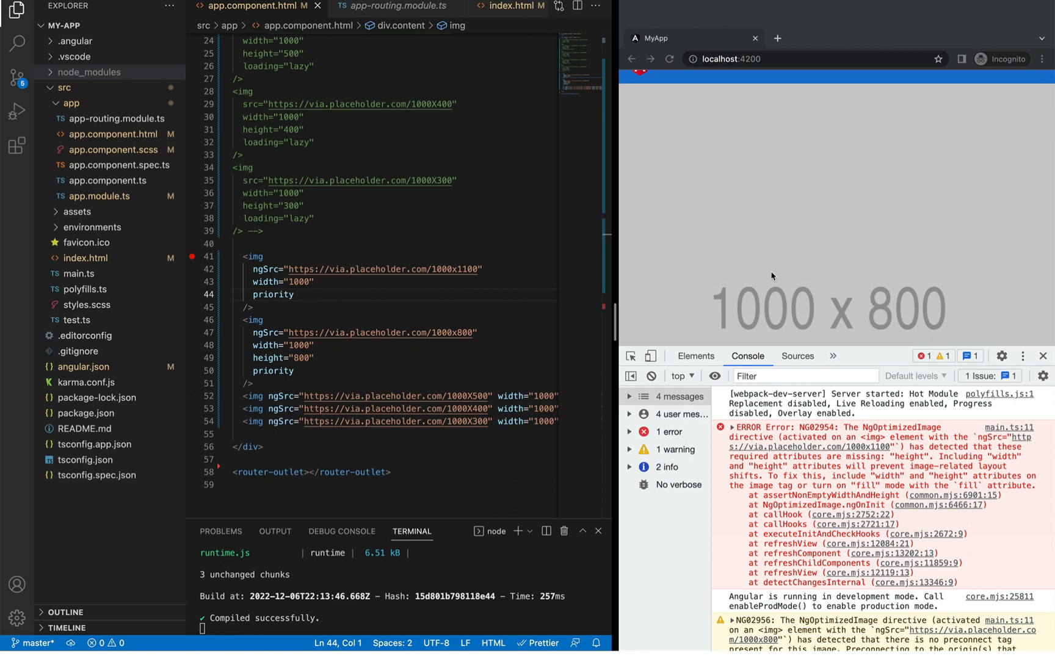
scroll("down", 3)
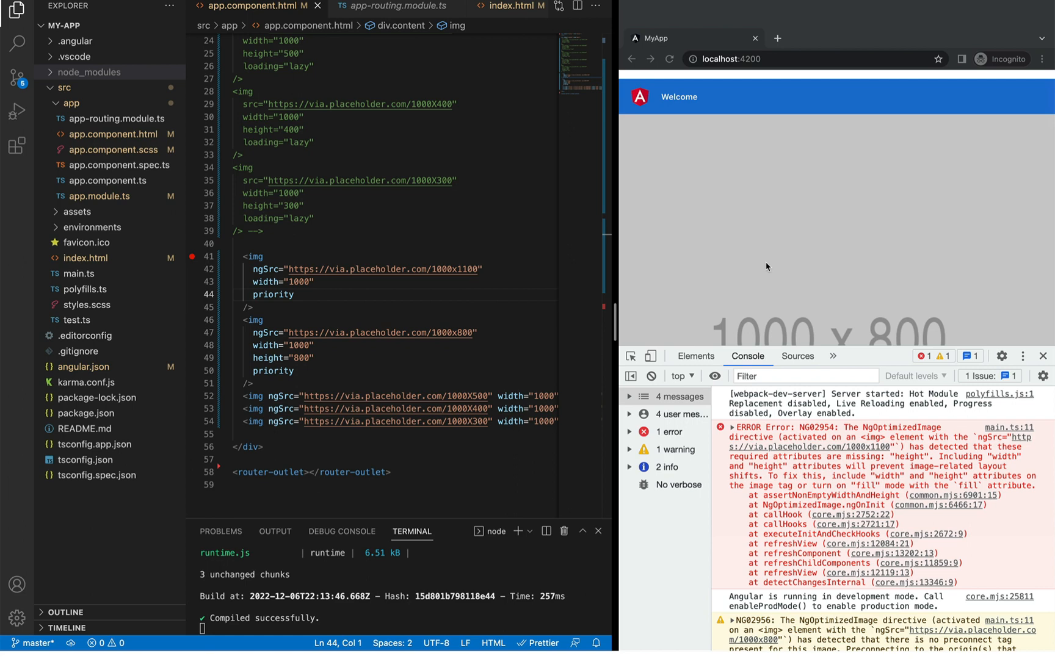
mouse_move(439, 381)
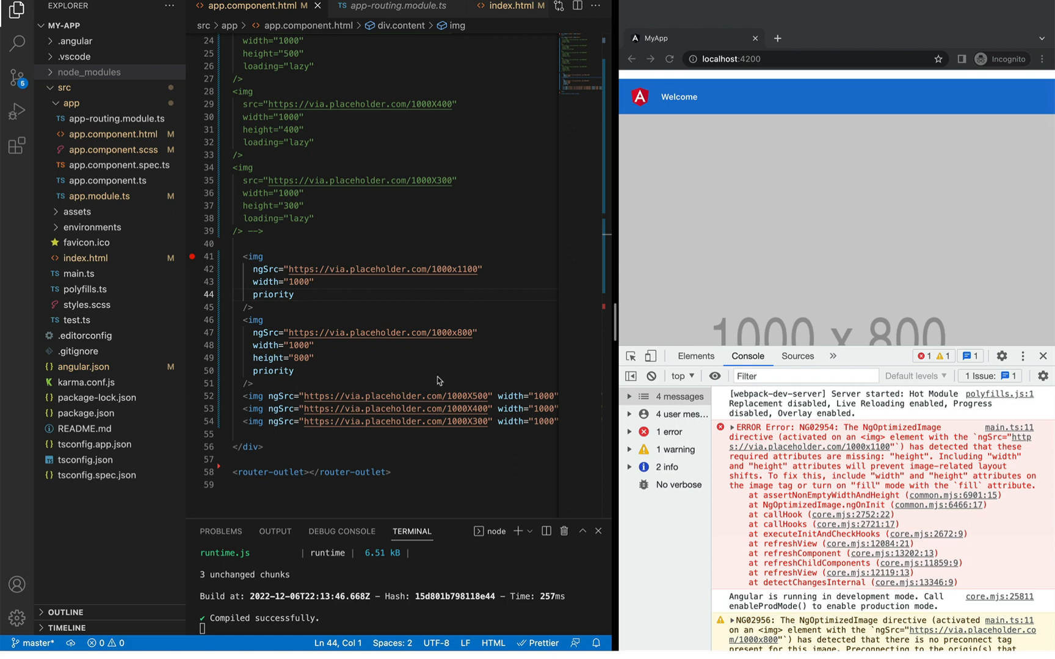
Add height="1100" to the 1000x1100 ngSrc image, then change its value to 500
type("height=\"1100\"")
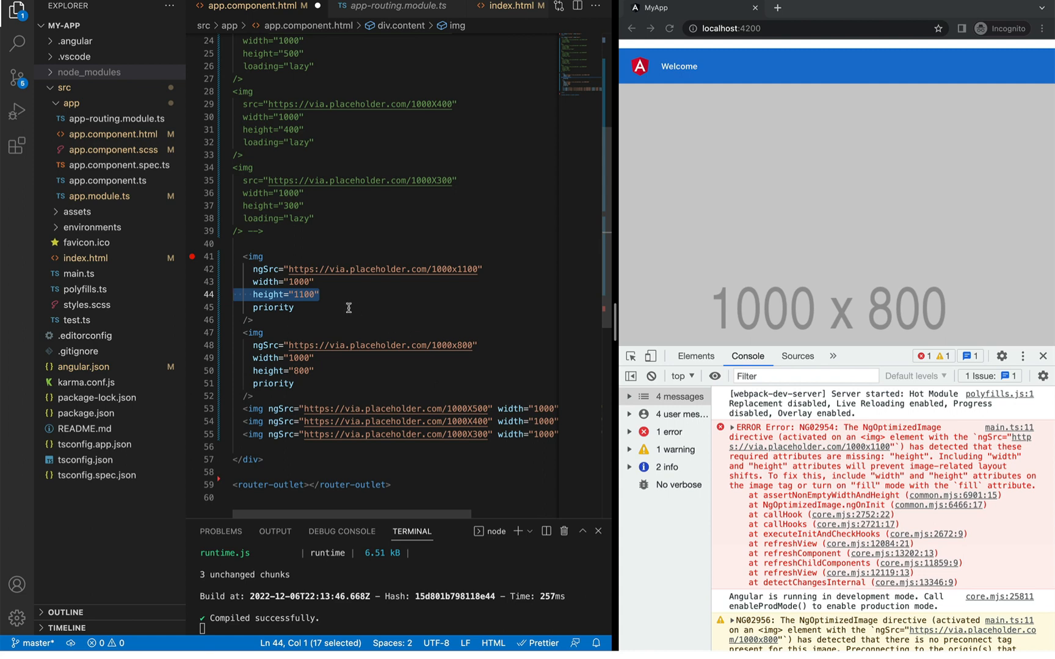
left_click(295, 307)
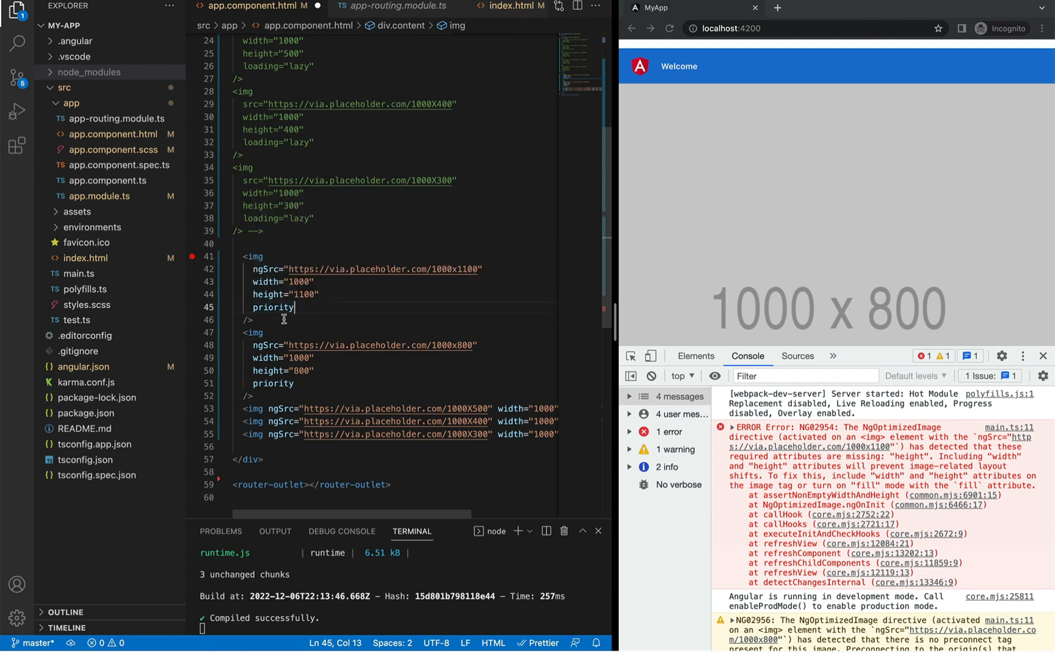
mouse_move(311, 305)
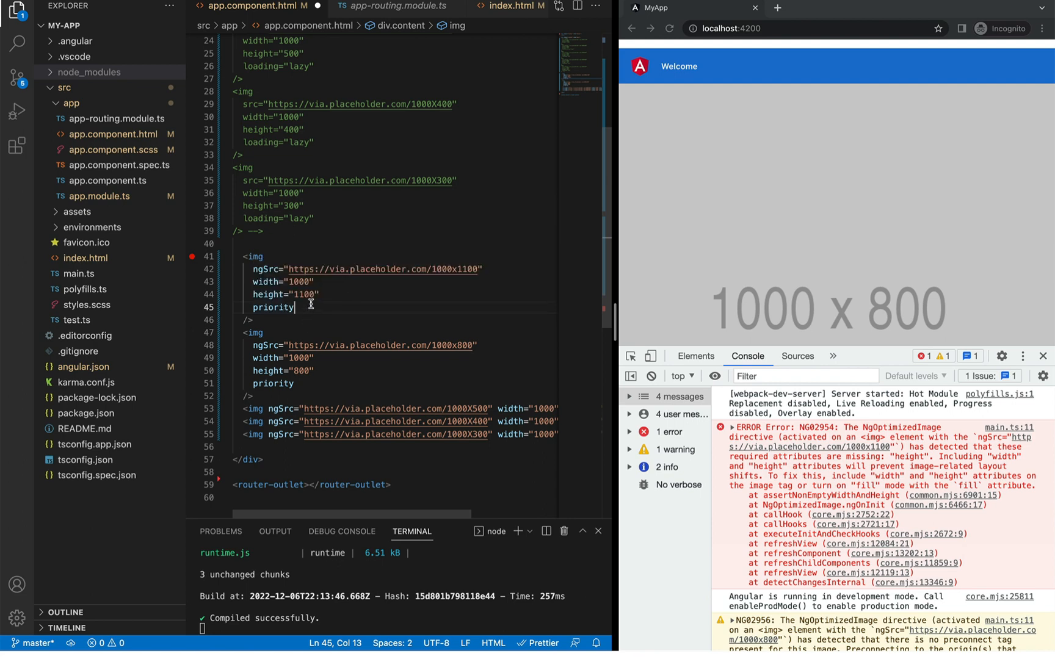
left_click(470, 269)
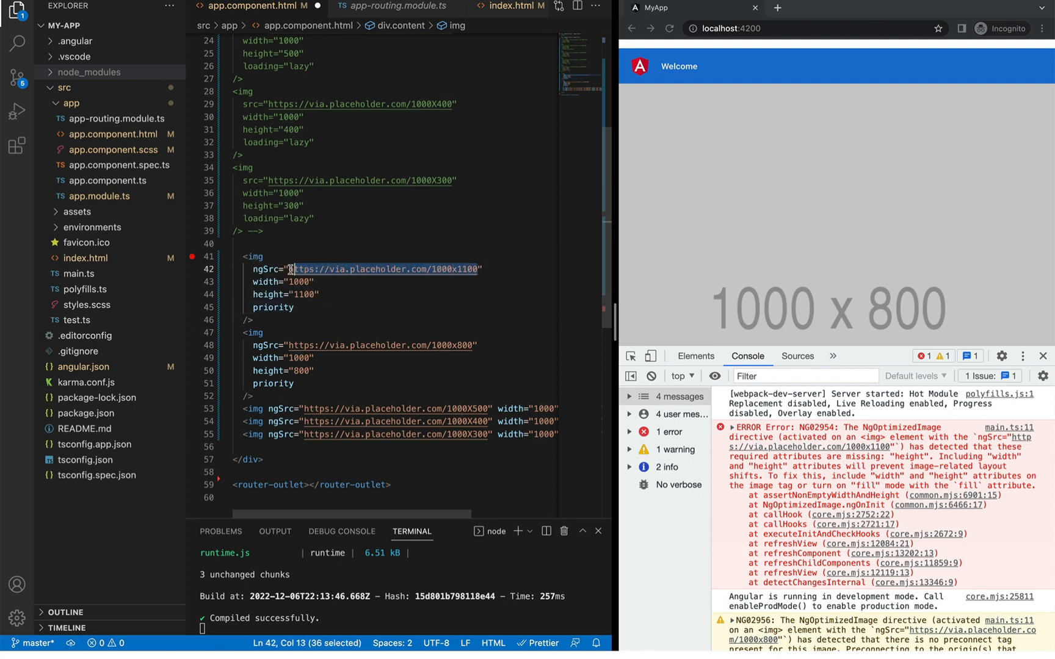
left_click(326, 318)
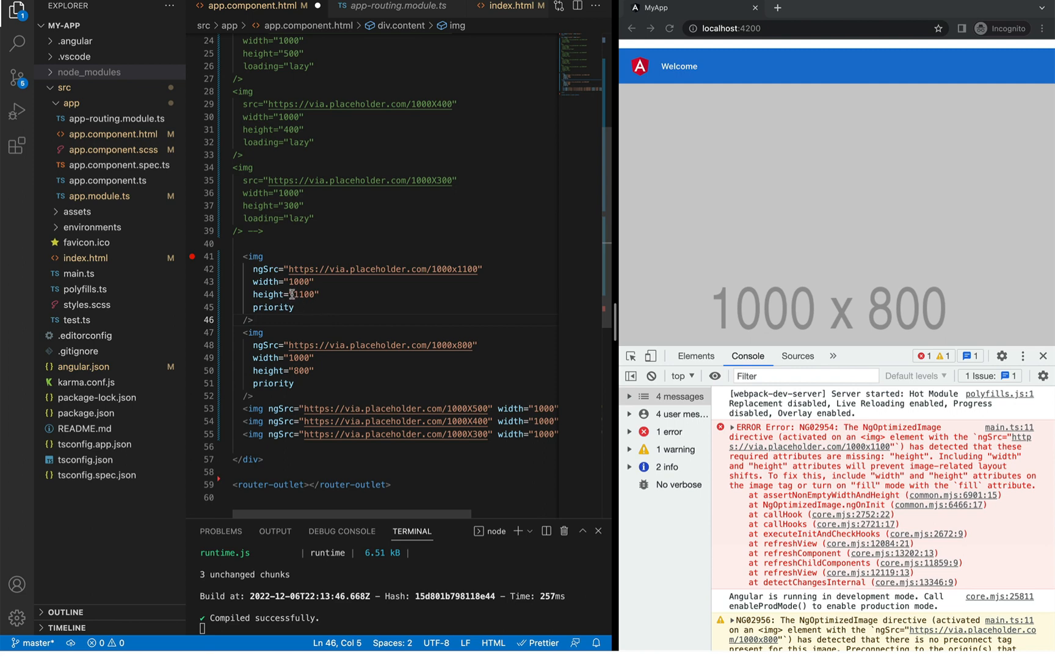
type("50")
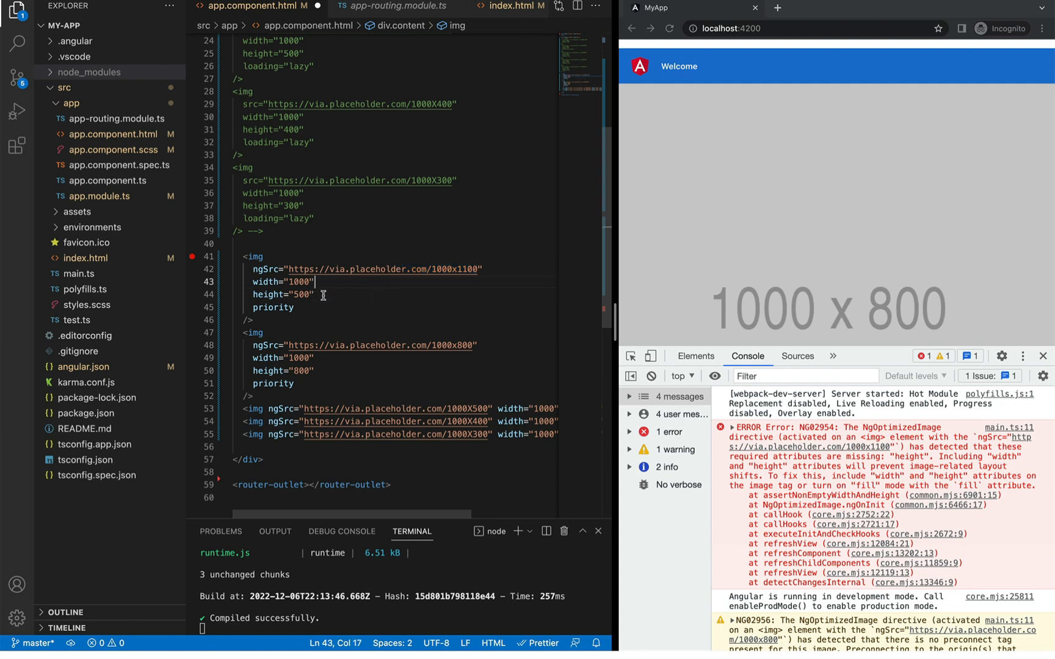
left_click_drag(315, 282, 315, 294)
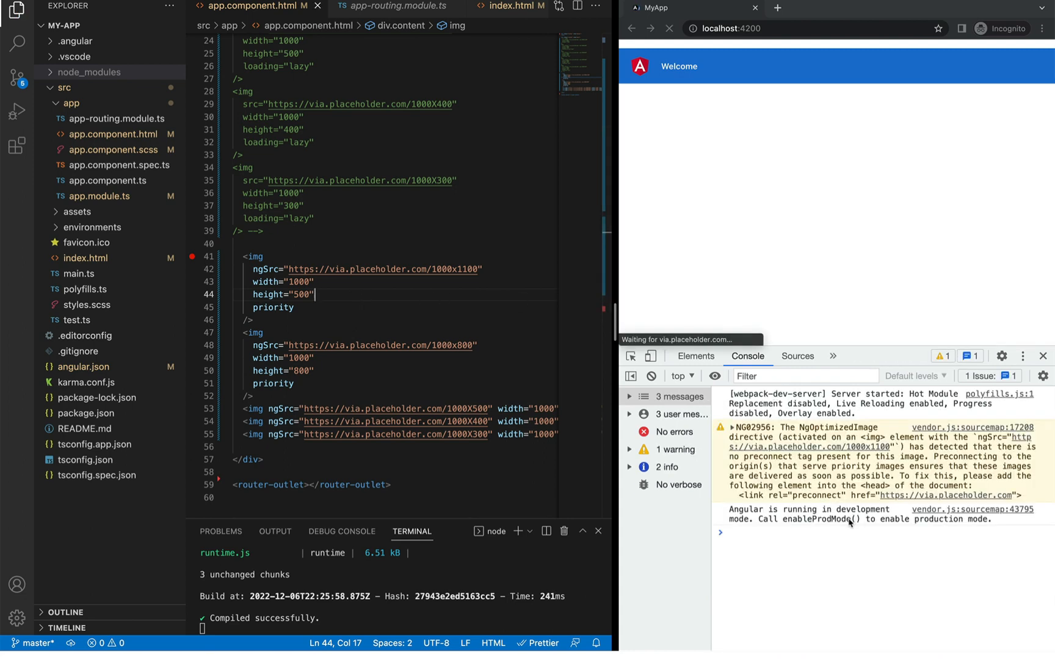
left_click(669, 28)
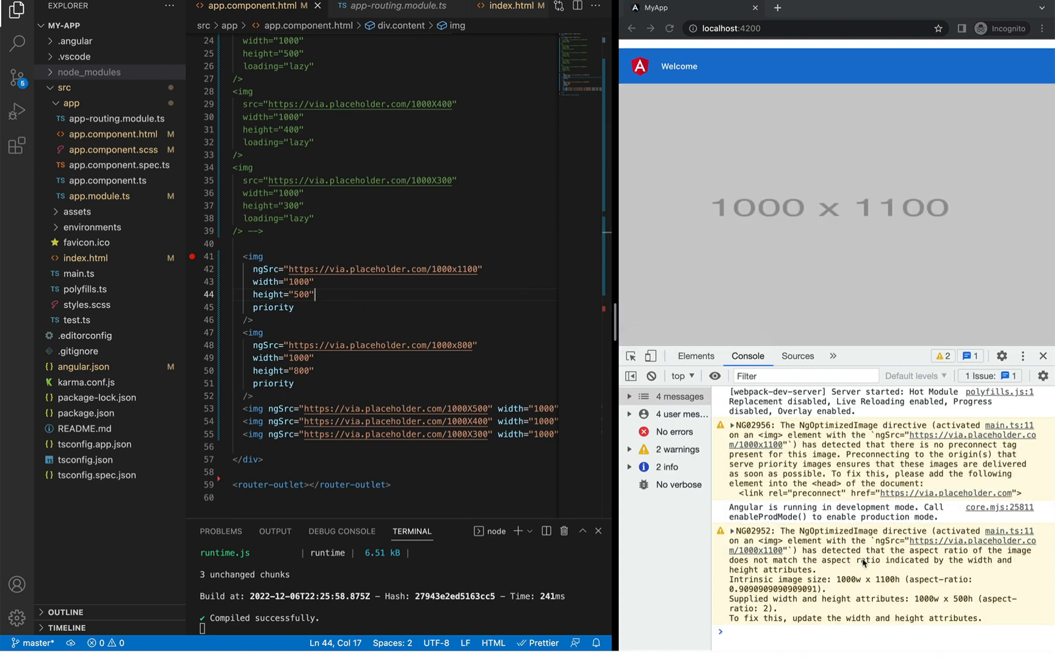
mouse_move(929, 606)
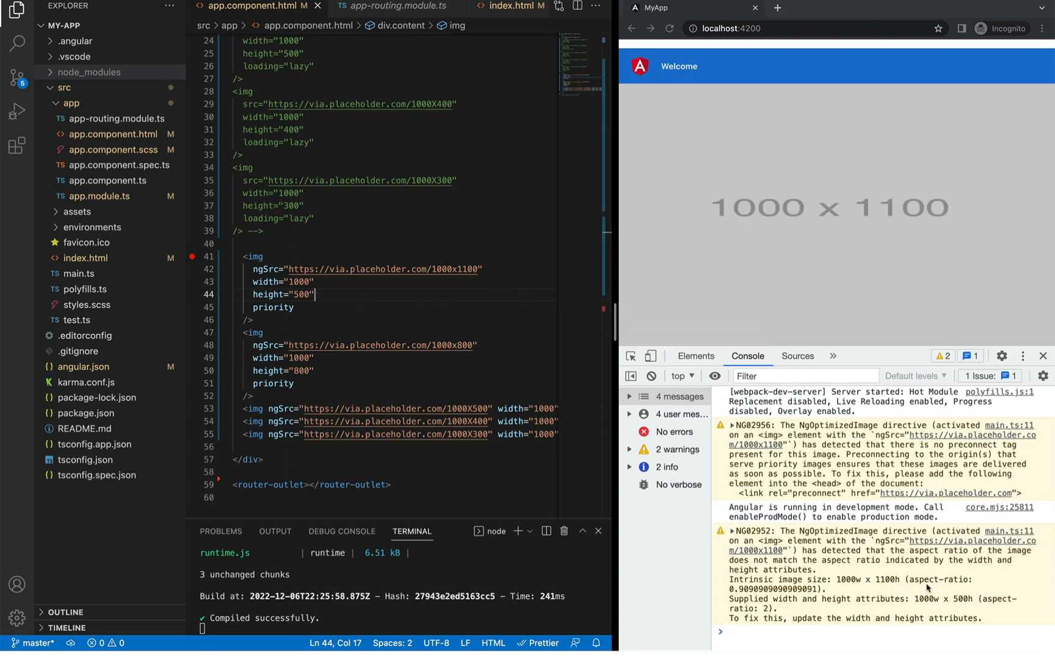
mouse_move(816, 590)
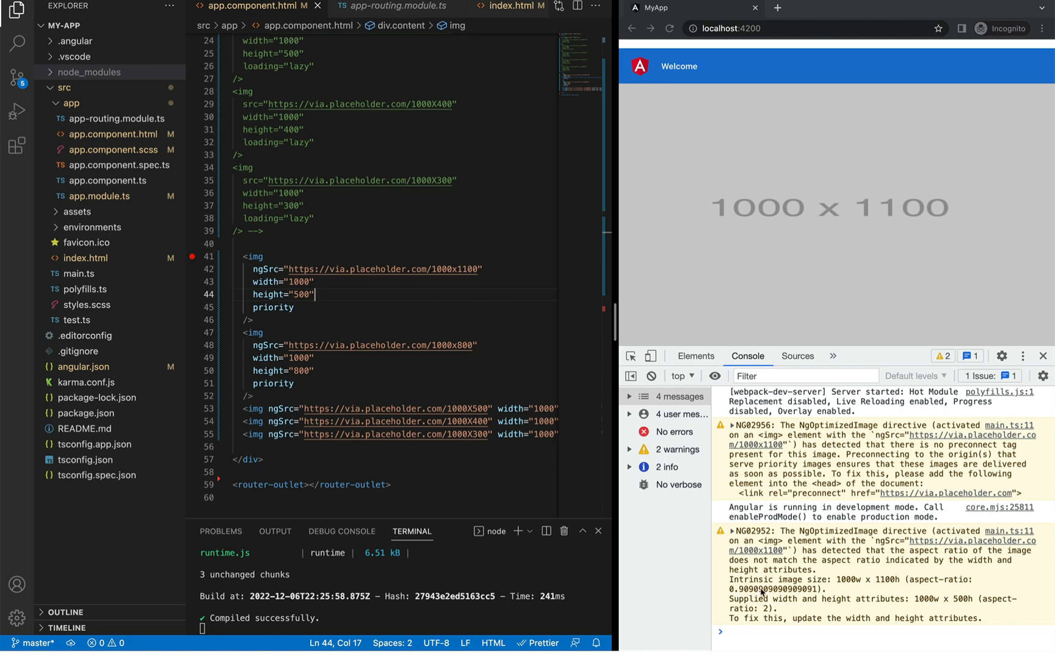
mouse_move(273, 307)
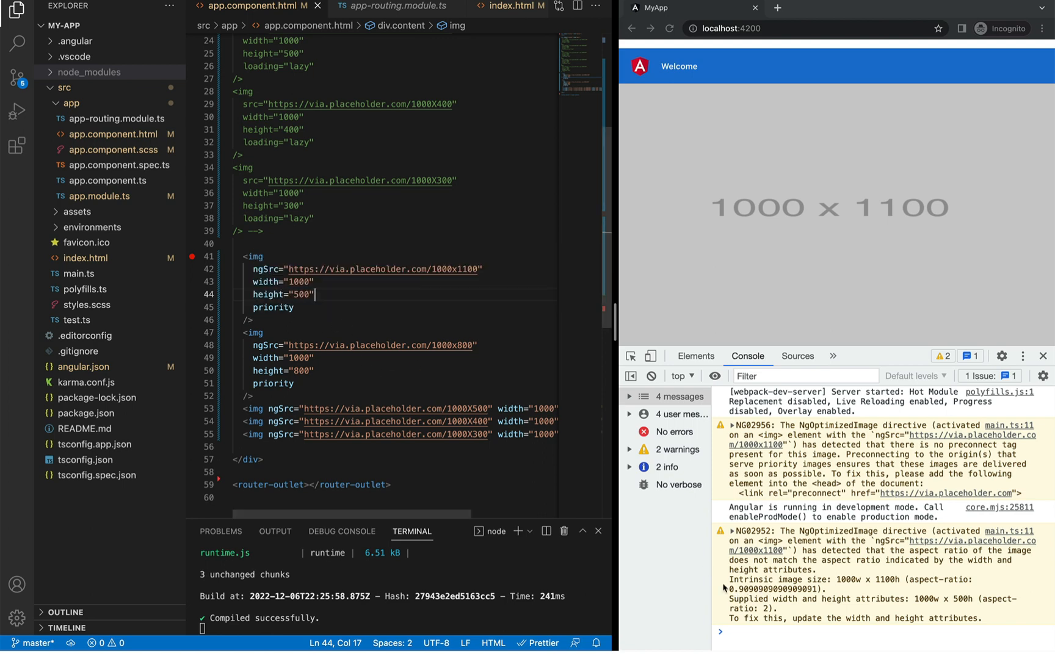
mouse_move(815, 648)
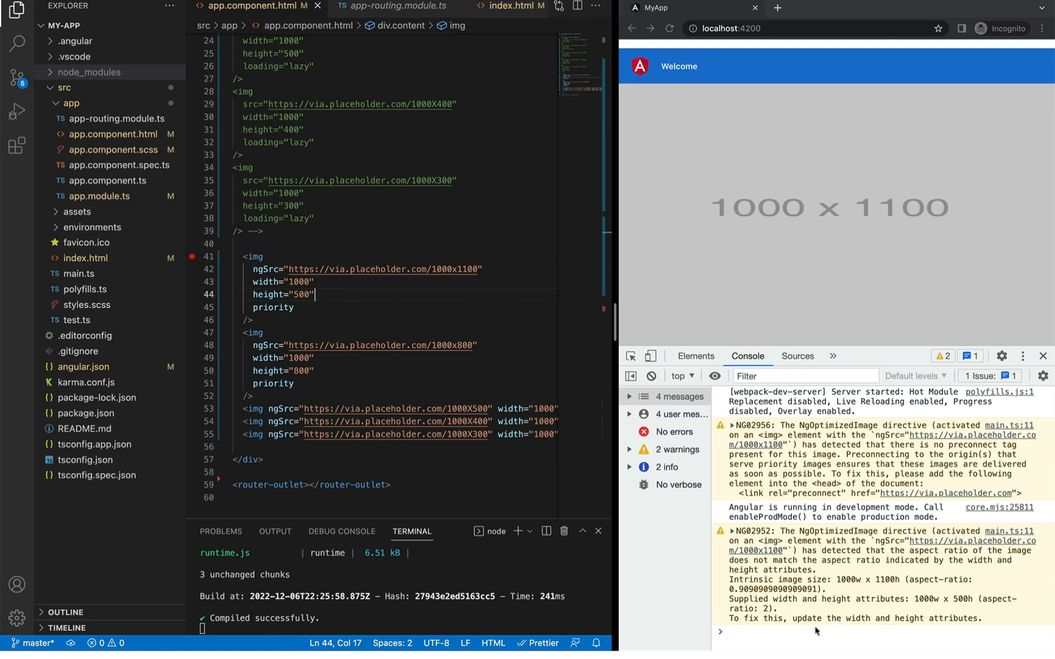
mouse_move(280, 307)
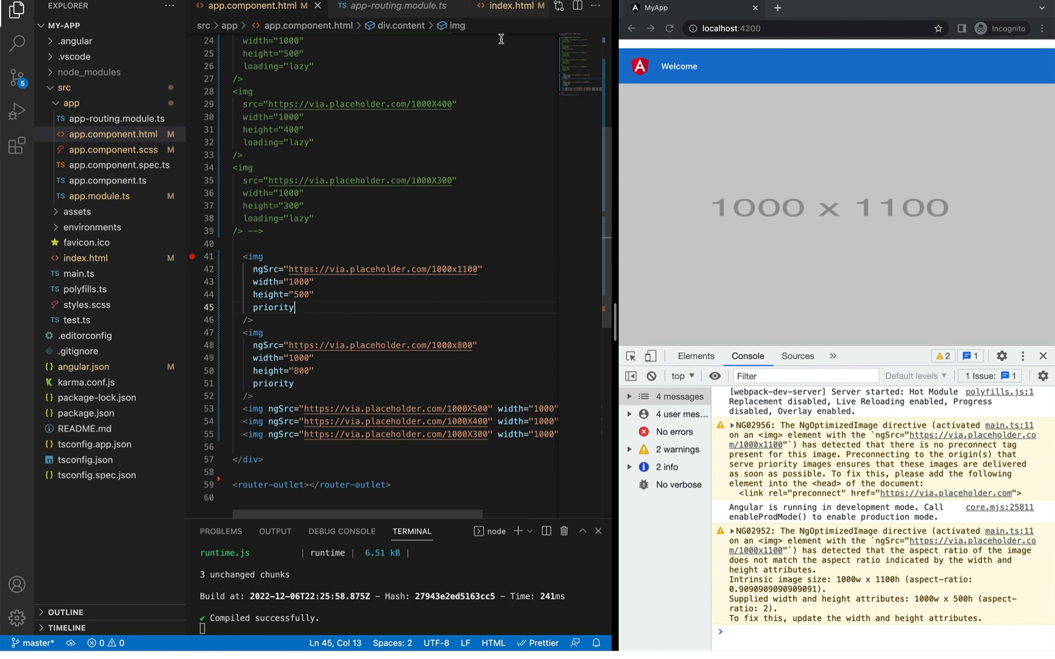
mouse_move(507, 13)
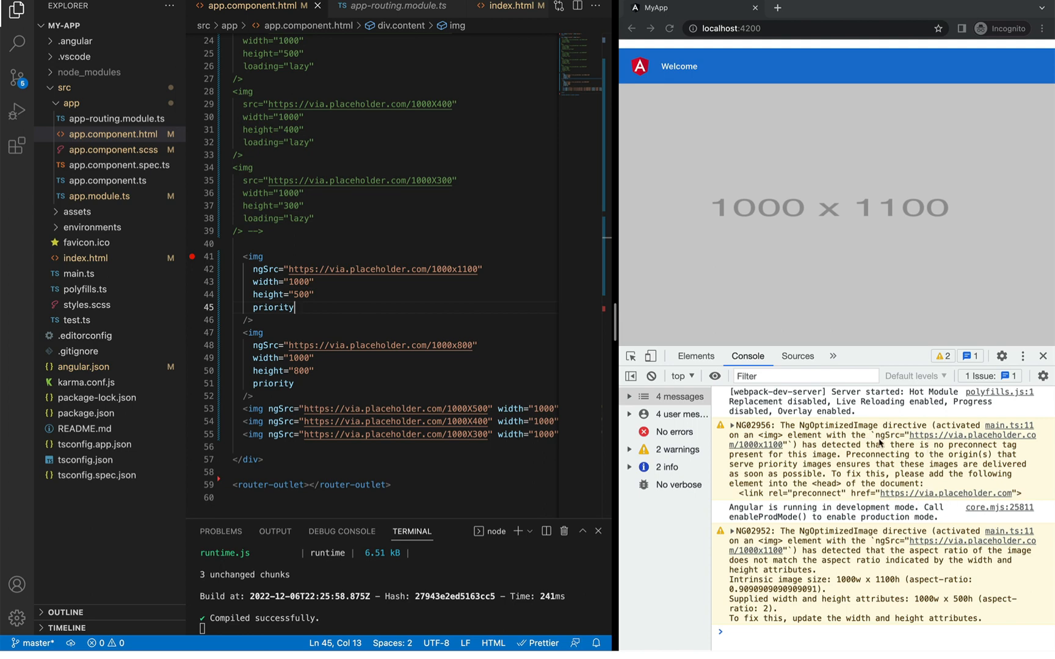
mouse_move(854, 434)
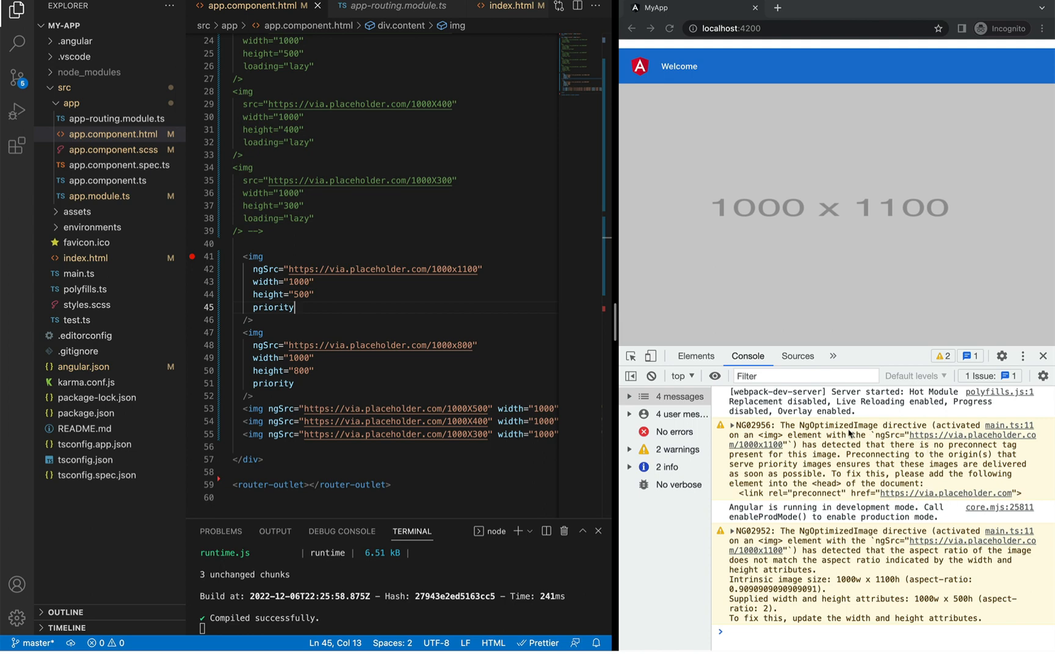
mouse_move(813, 445)
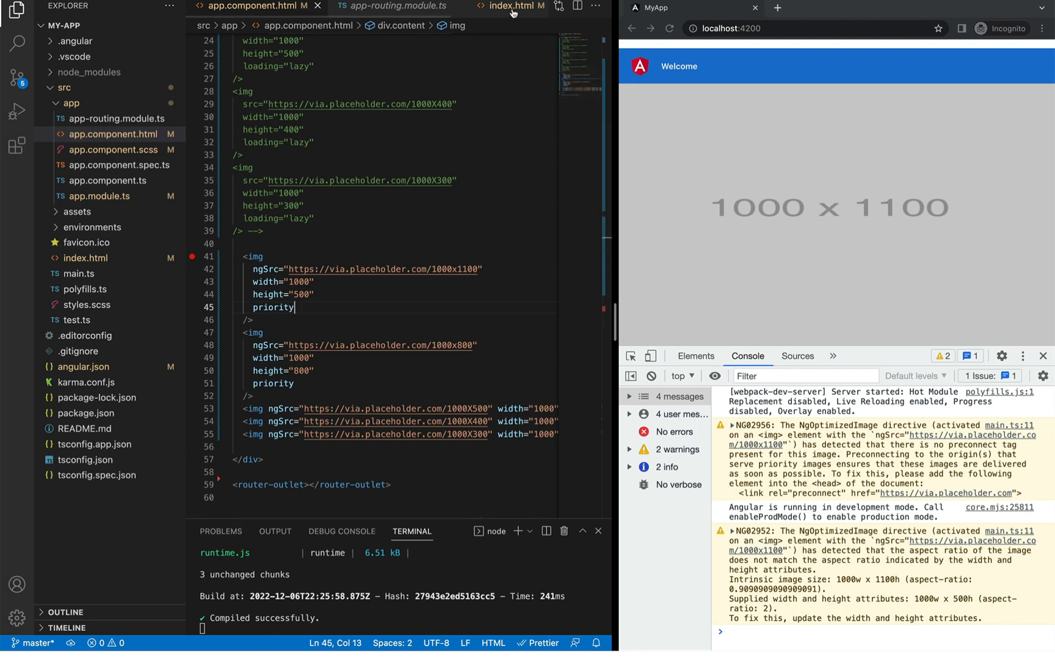
Switch to index.html to add the via.placeholder.com preconnect link
left_click(508, 5)
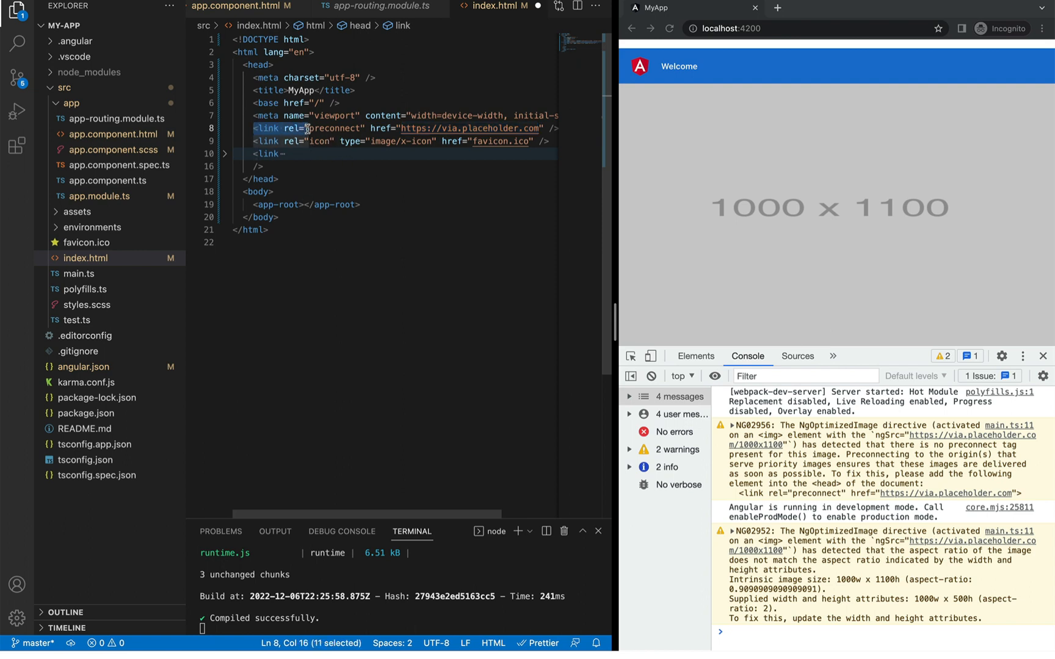
mouse_move(443, 141)
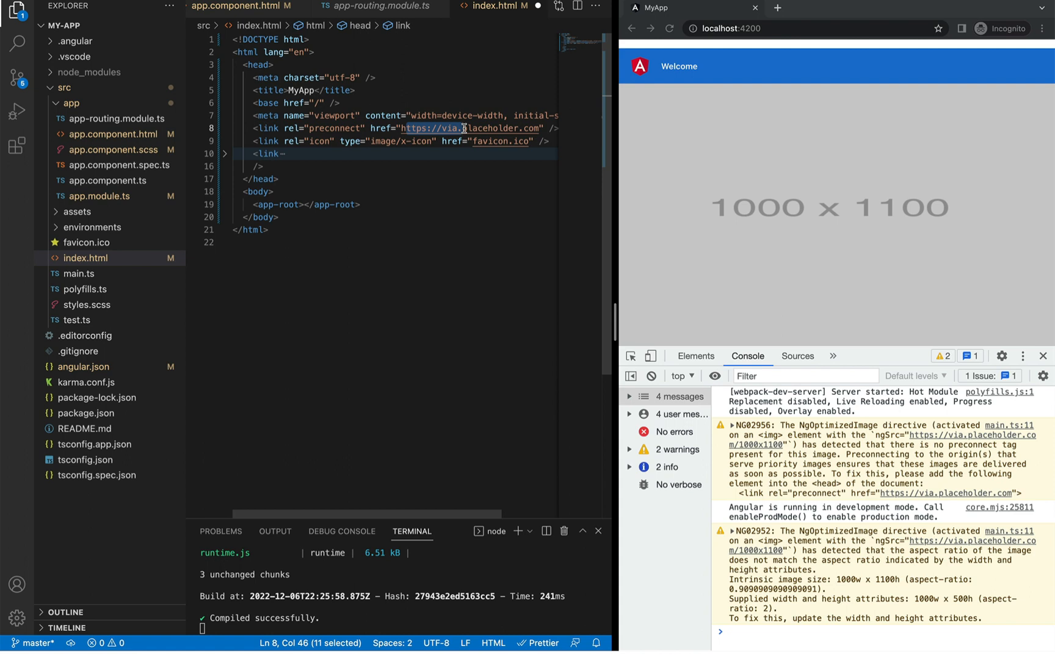
mouse_move(432, 176)
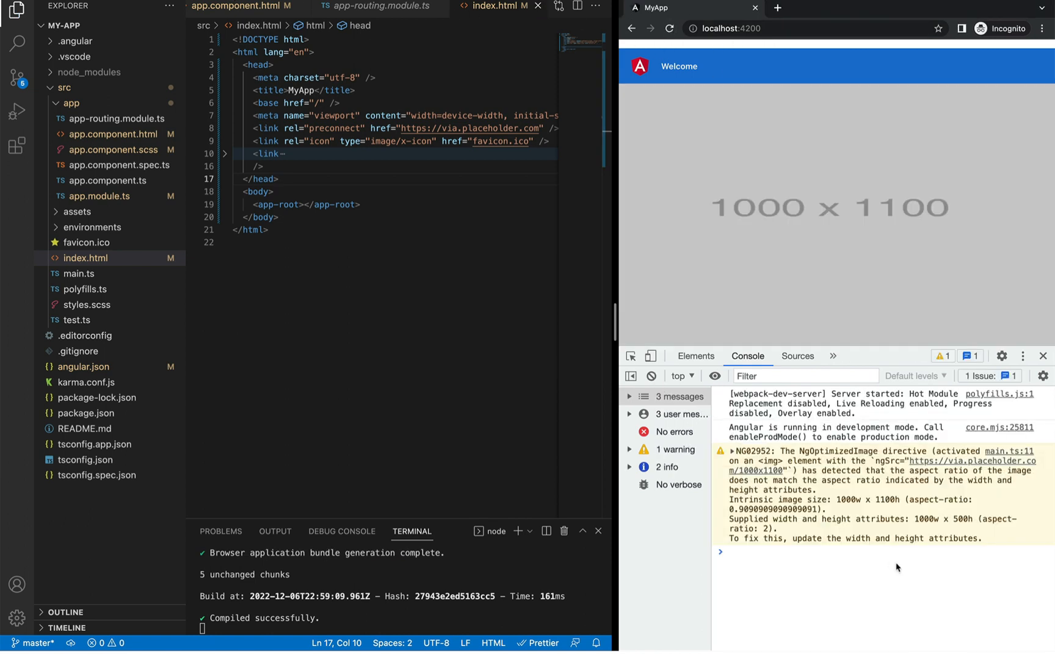
mouse_move(871, 447)
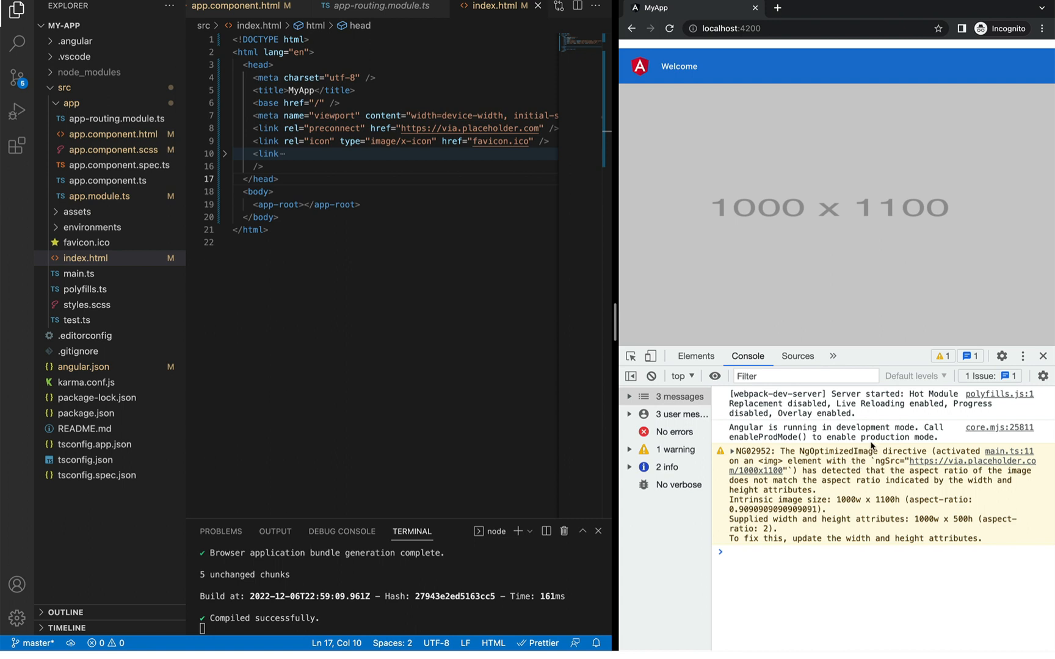
mouse_move(882, 428)
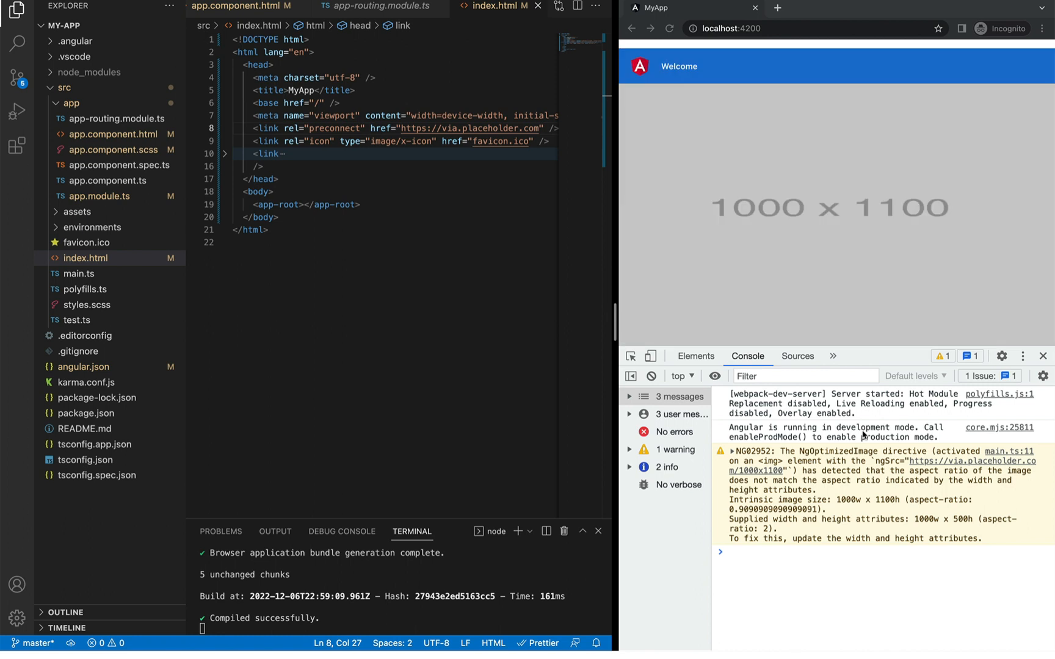
scroll("down", 3)
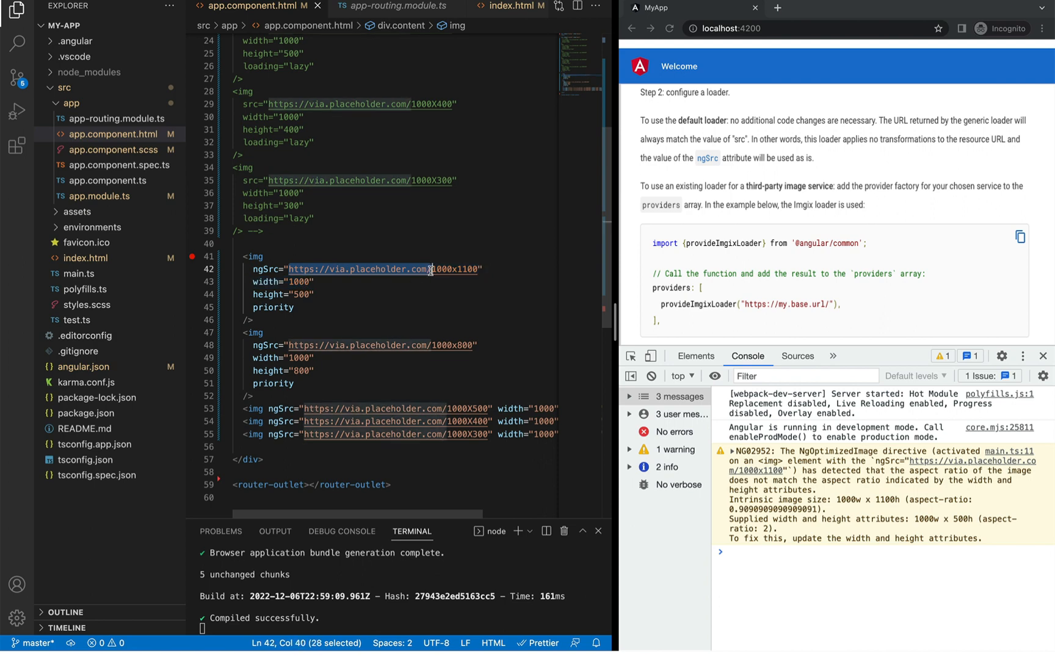
mouse_move(292, 269)
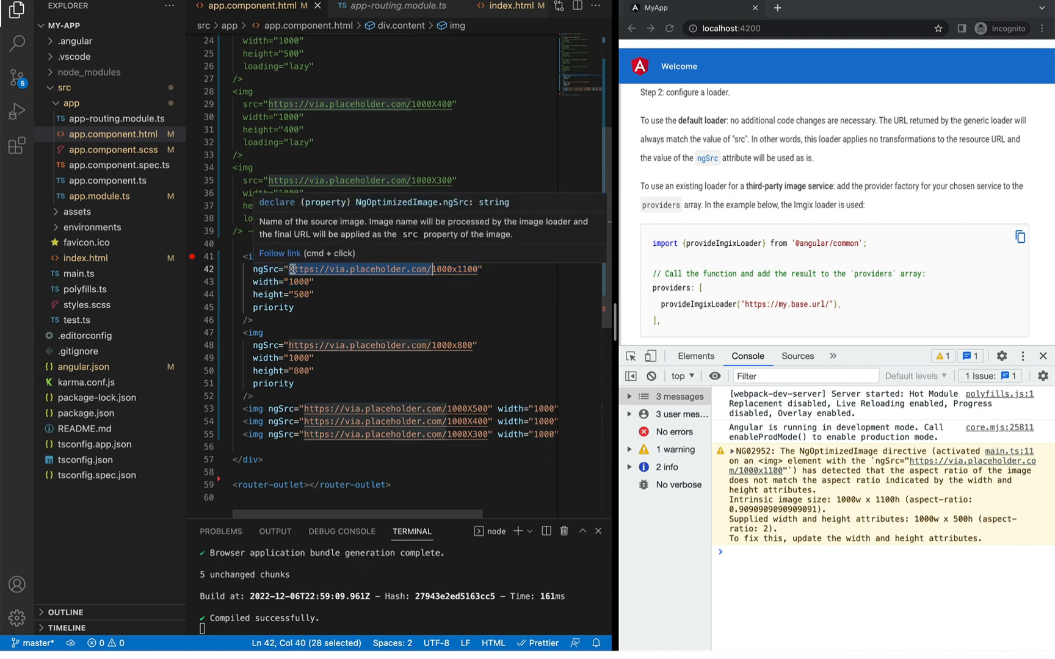